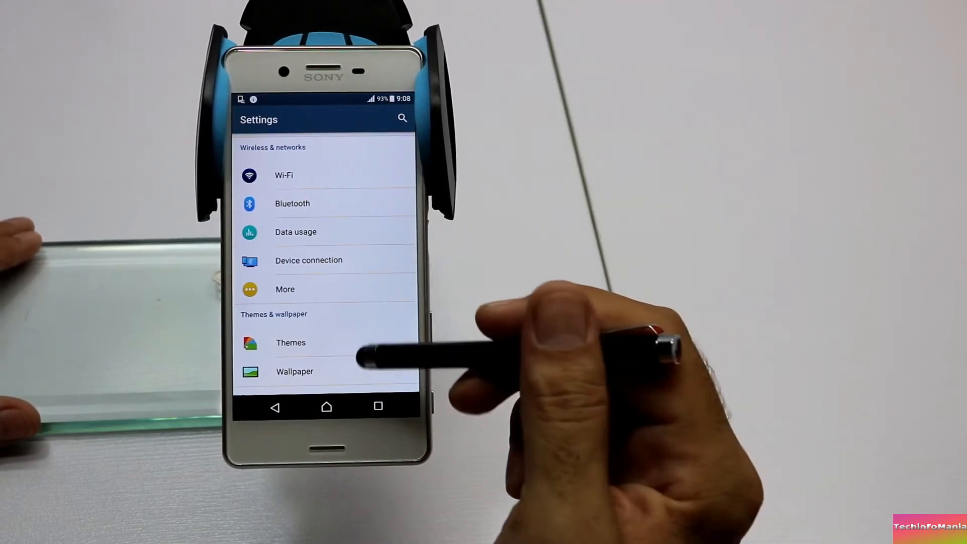
# Browse the KB2533623 and Xperia X Performance driver pages, then open the SOV33 firmware link
pyautogui.scroll(3)
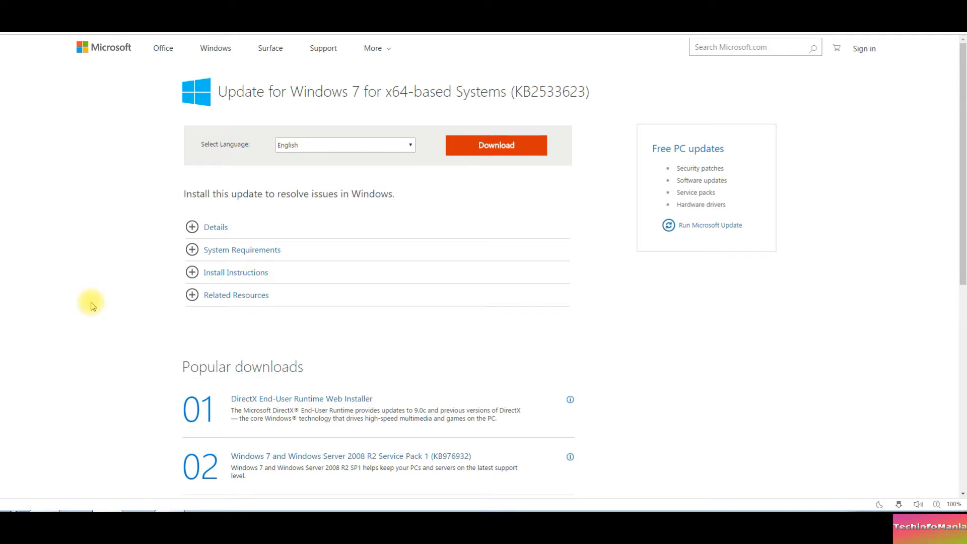
pyautogui.moveTo(92, 289)
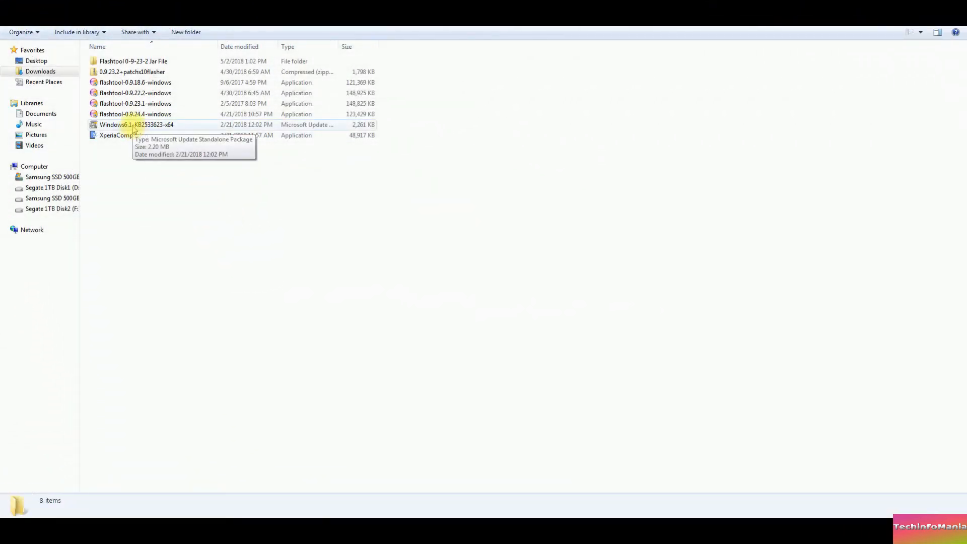
pyautogui.moveTo(126, 138)
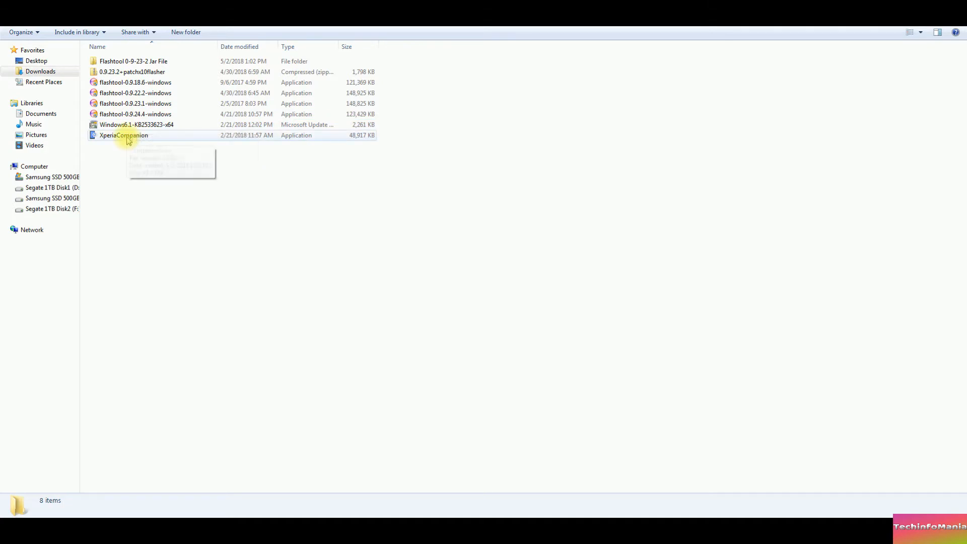
pyautogui.click(123, 135)
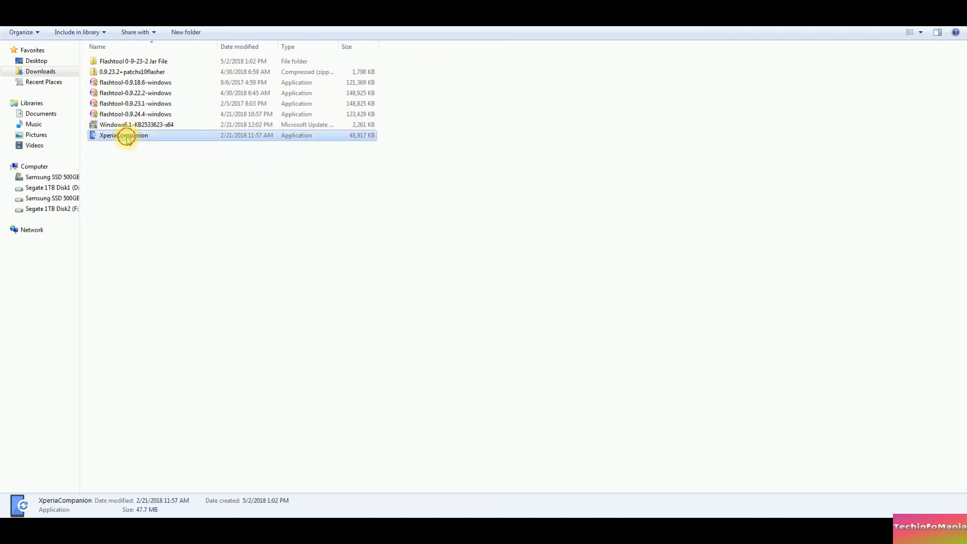
pyautogui.doubleClick(124, 135)
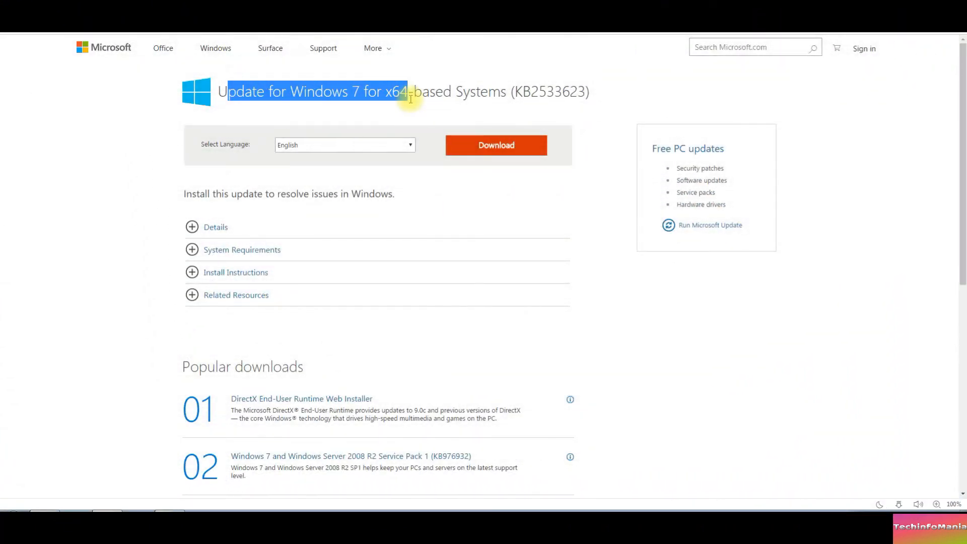
pyautogui.moveTo(495, 145)
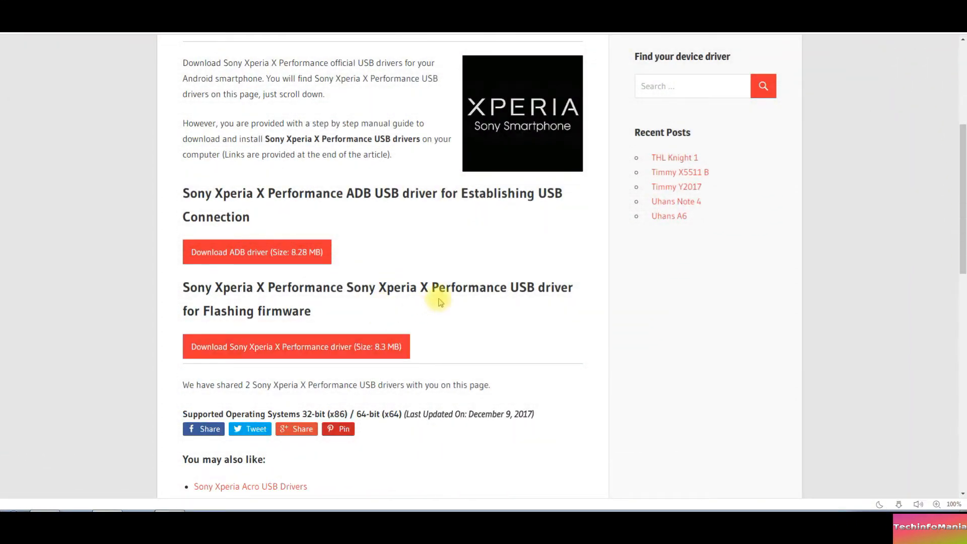
pyautogui.moveTo(242, 324)
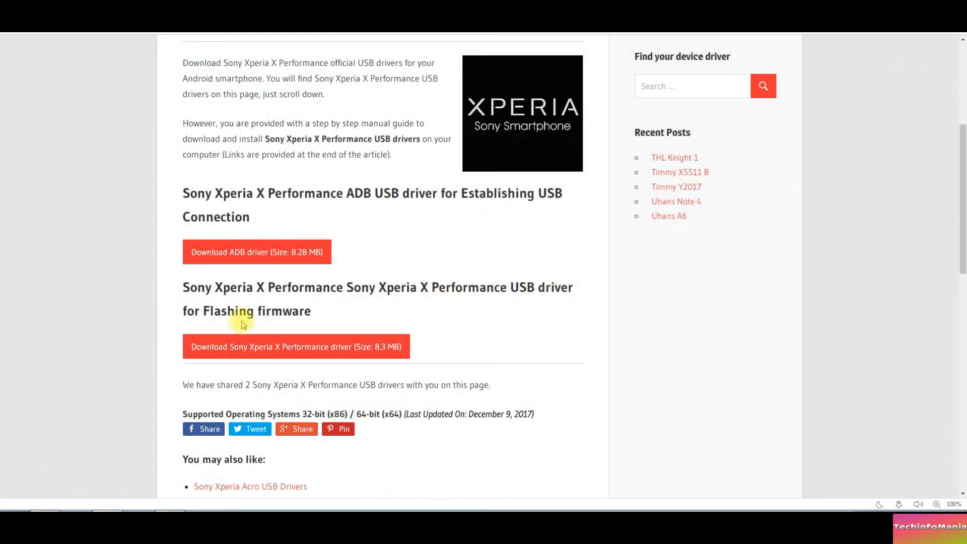
pyautogui.click(294, 346)
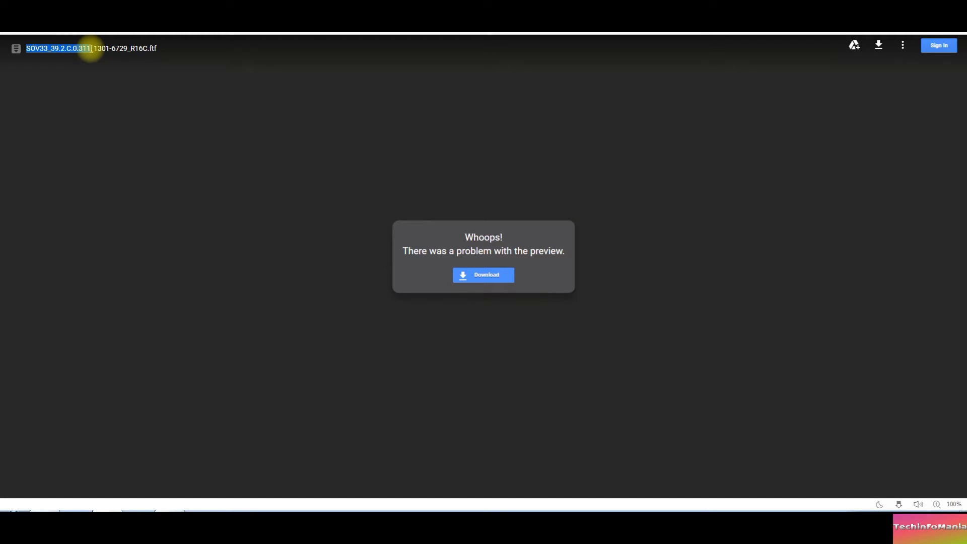
pyautogui.moveTo(163, 152)
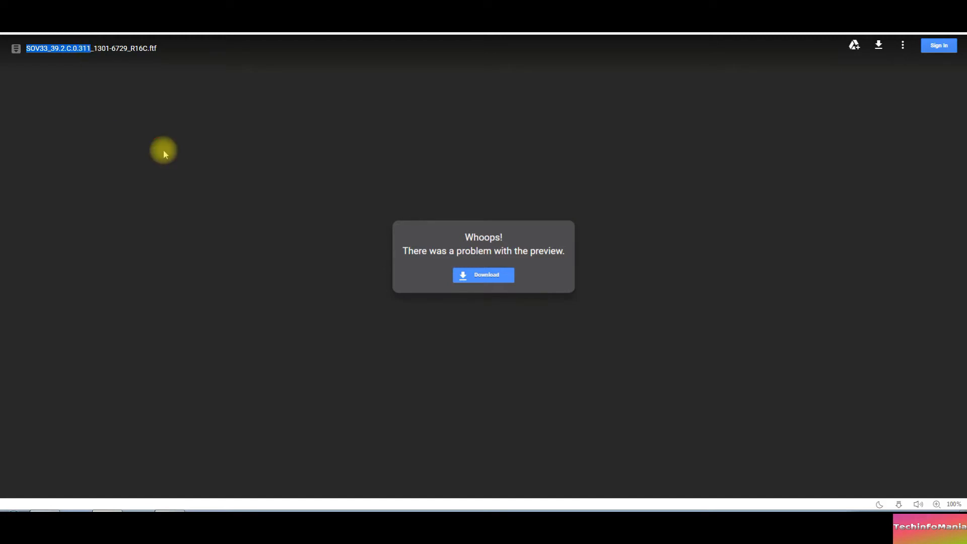
pyautogui.moveTo(214, 326)
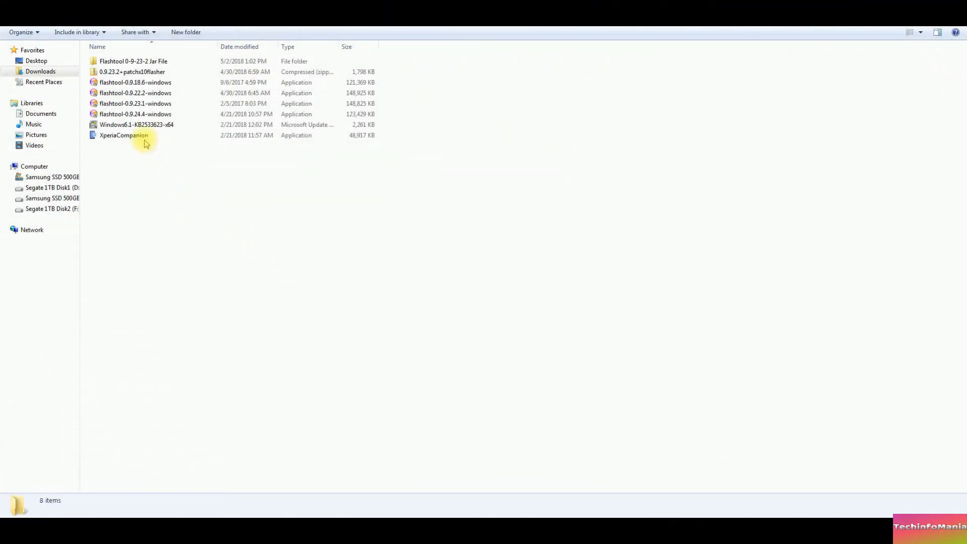
pyautogui.moveTo(135, 124)
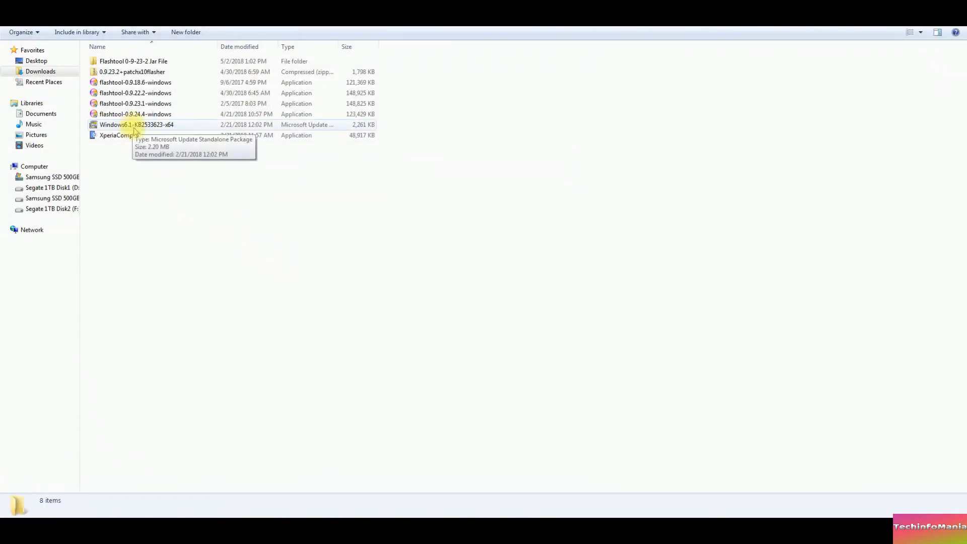
pyautogui.moveTo(124, 135)
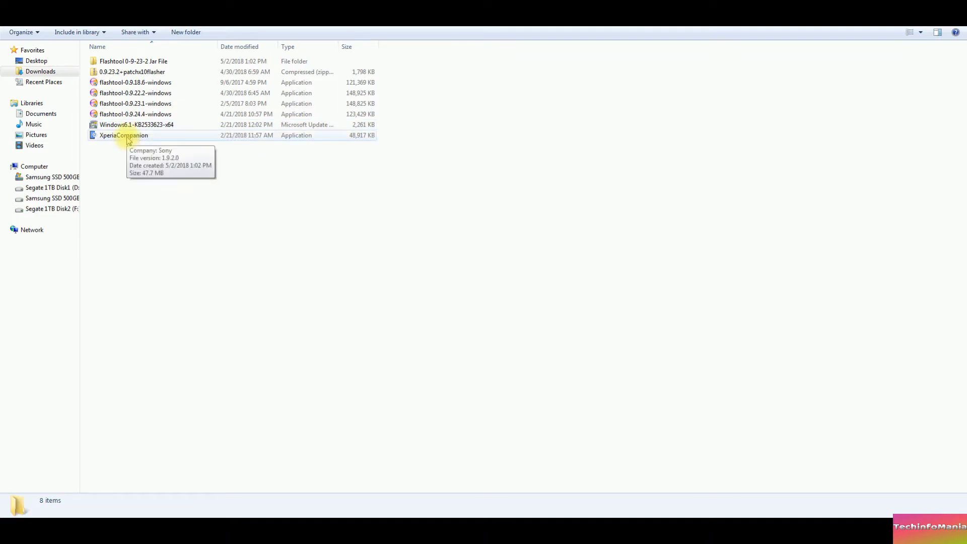
# Run XperiaCompanion, dismiss the KERNEL32.dll error and compatibility warning, then run it again
pyautogui.doubleClick(123, 135)
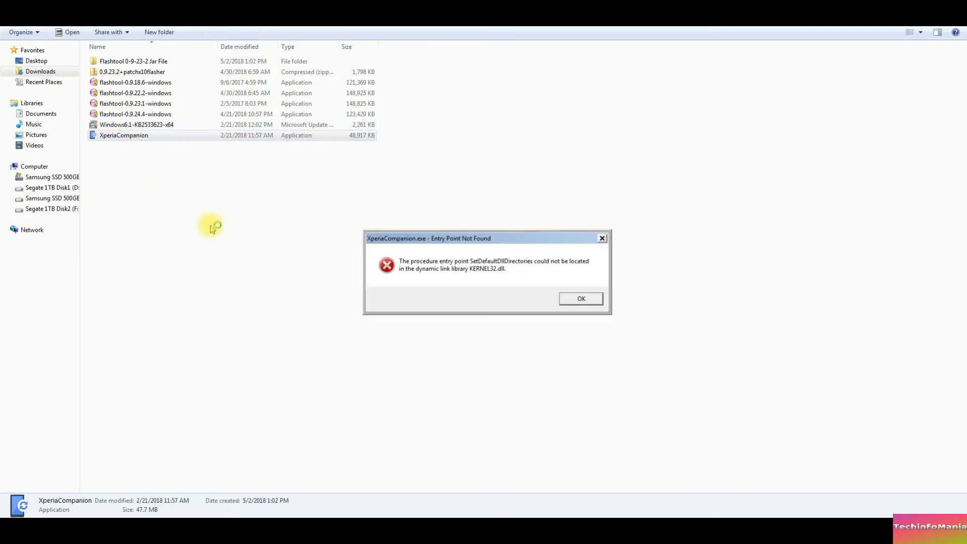
pyautogui.moveTo(461, 270)
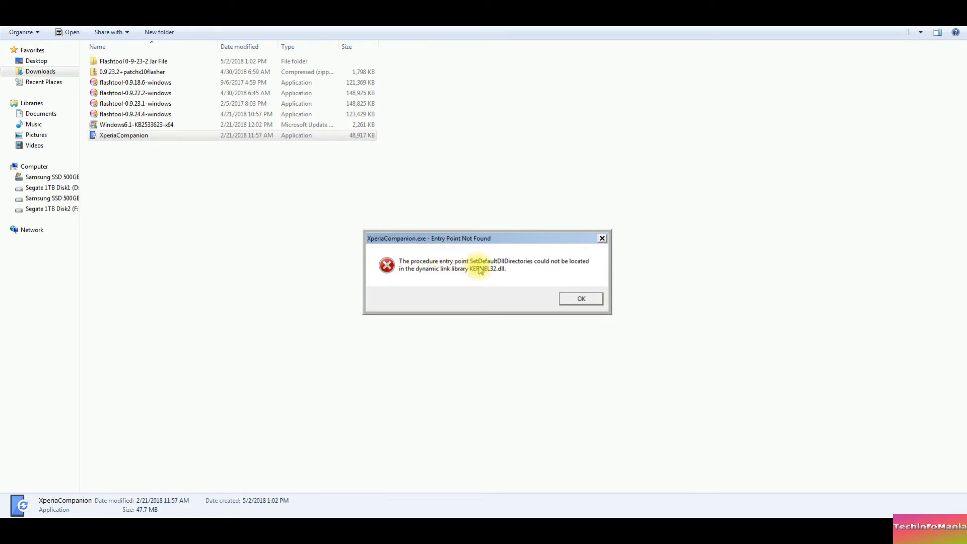
pyautogui.moveTo(481, 283)
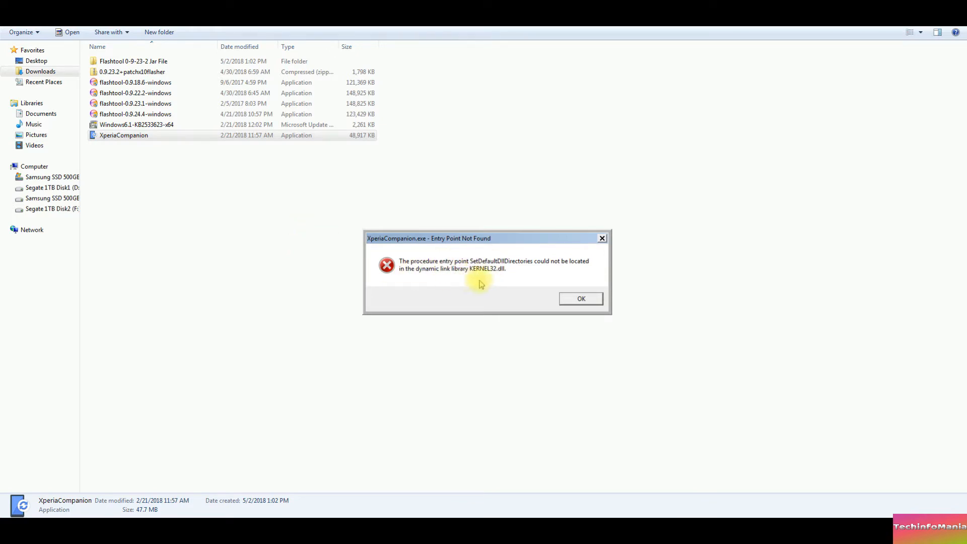
pyautogui.click(579, 298)
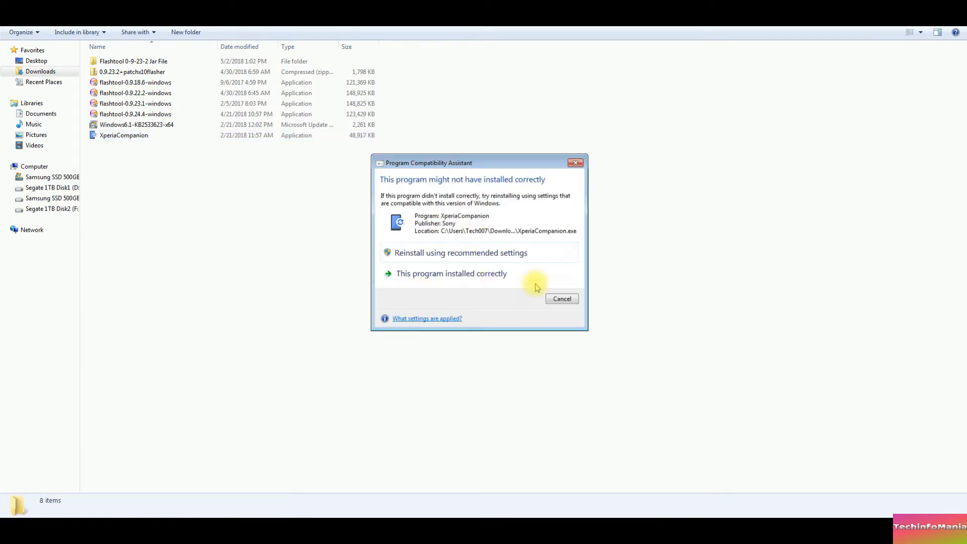
pyautogui.click(561, 298)
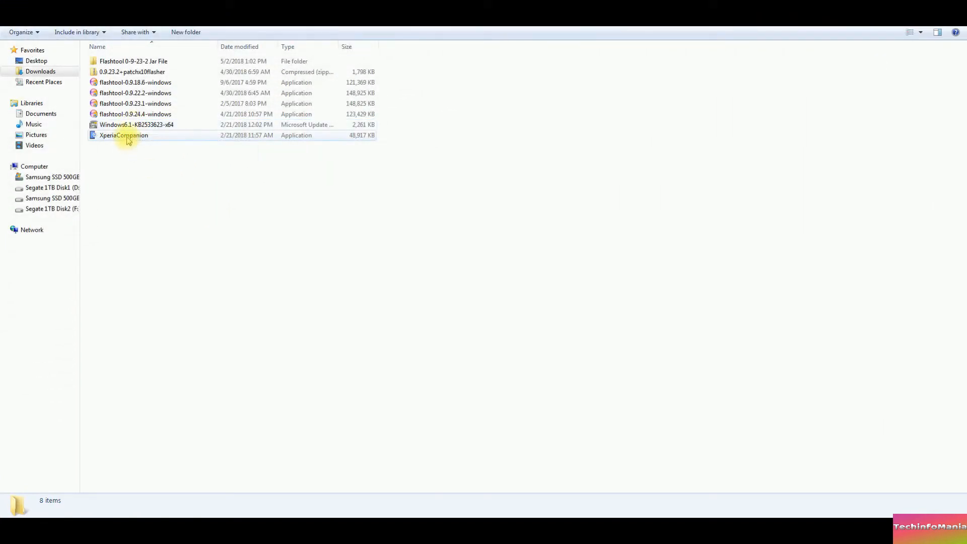
pyautogui.moveTo(123, 135)
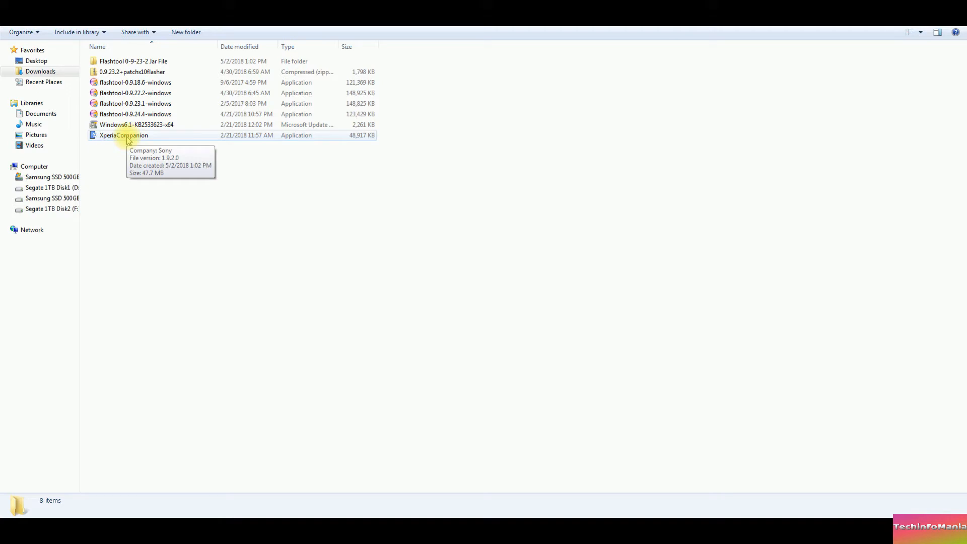
pyautogui.doubleClick(123, 135)
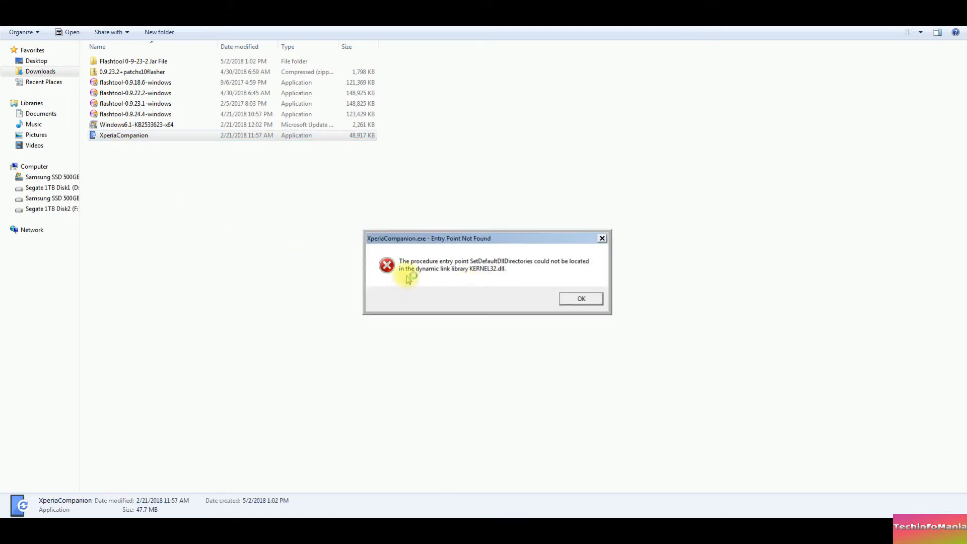
pyautogui.moveTo(453, 265)
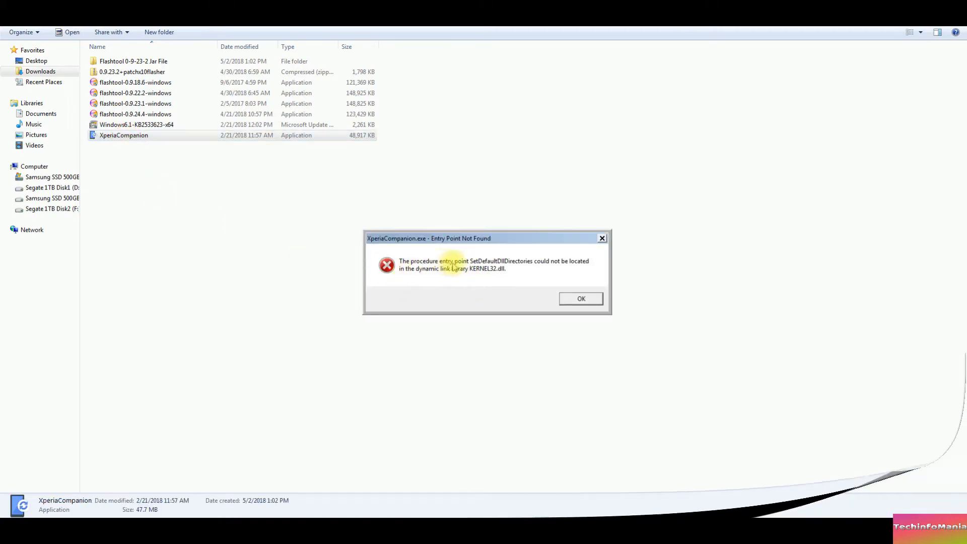
# Run Windows6.1-KB2533623-x64, confirm the install, and close the completion notice without restarting
pyautogui.click(579, 298)
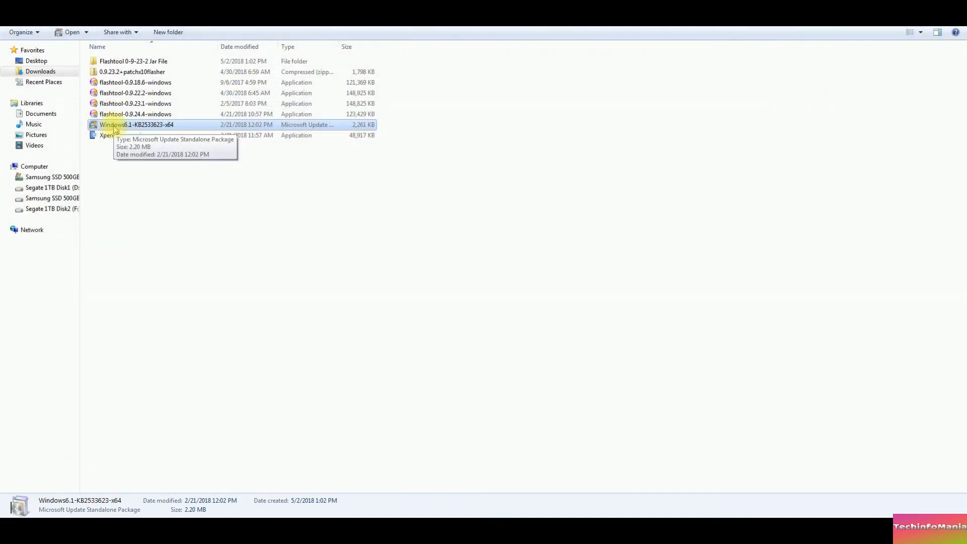
pyautogui.doubleClick(136, 125)
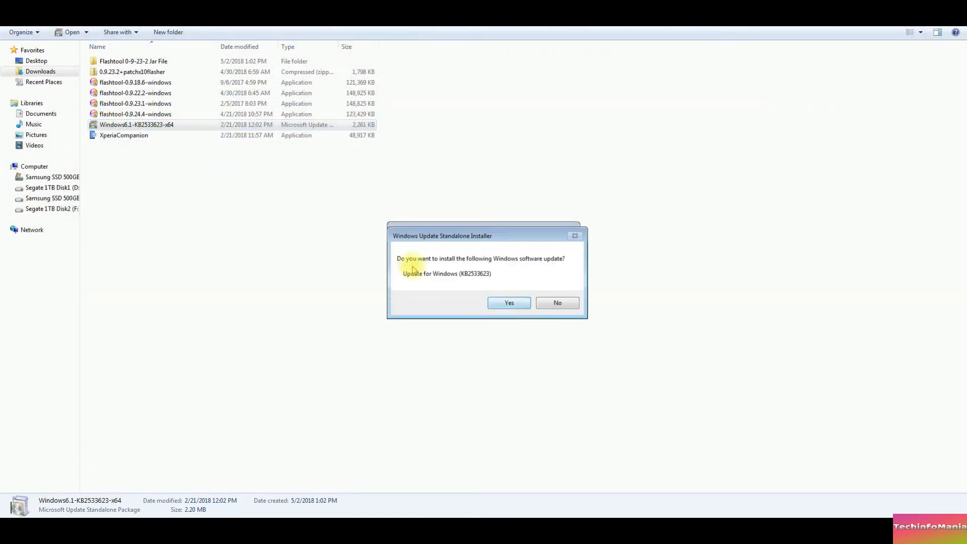
pyautogui.moveTo(459, 299)
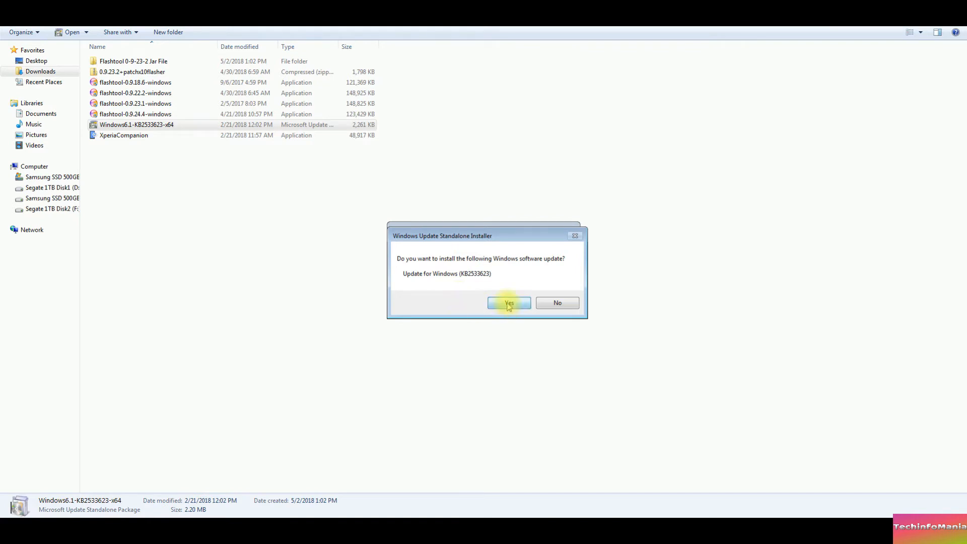
pyautogui.click(509, 302)
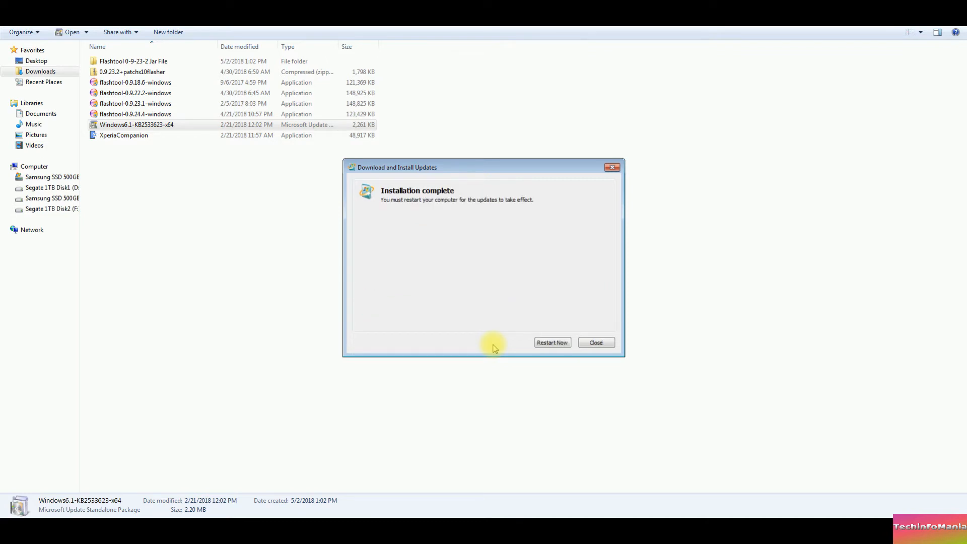
pyautogui.click(594, 343)
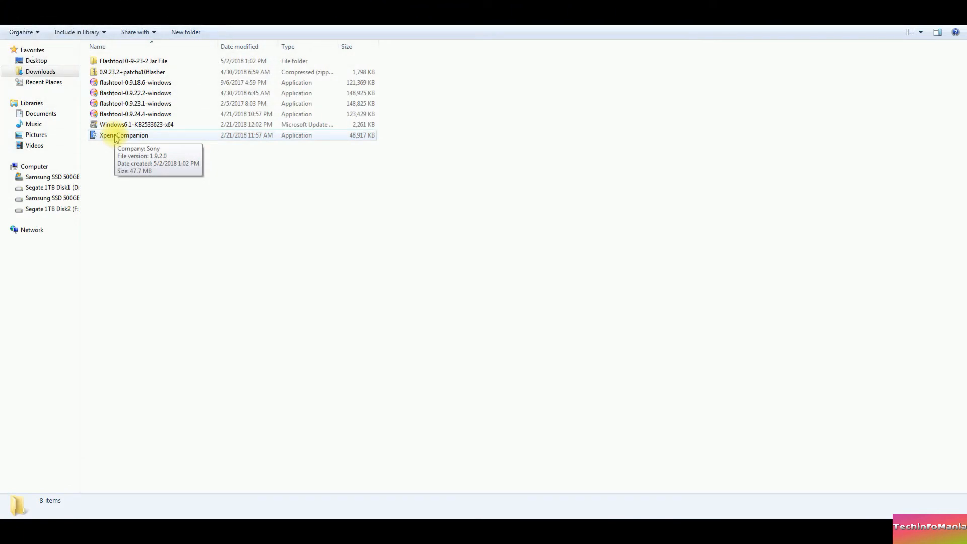
# Run XperiaCompanion, accept the licence to install it, and close the finished setup
pyautogui.doubleClick(123, 135)
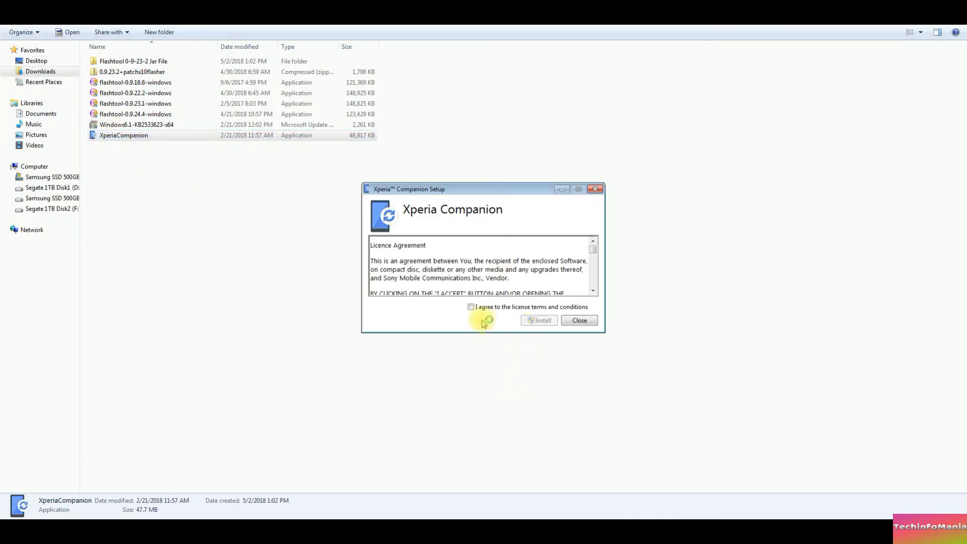
pyautogui.click(541, 320)
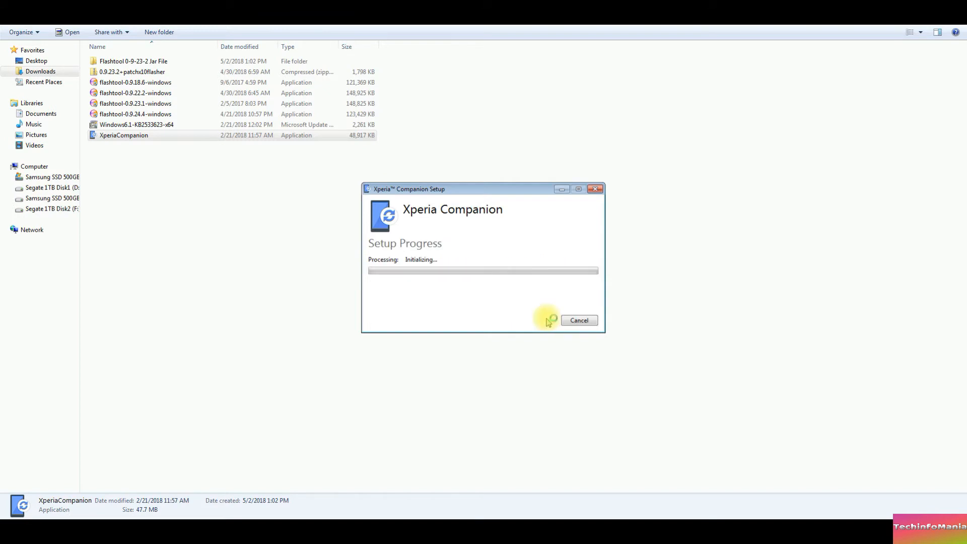
pyautogui.moveTo(482, 375)
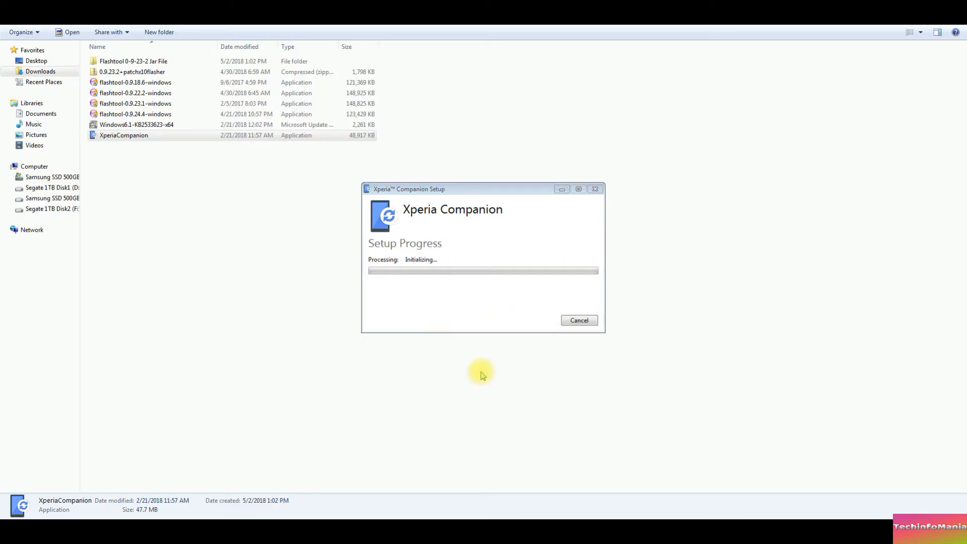
pyautogui.moveTo(487, 365)
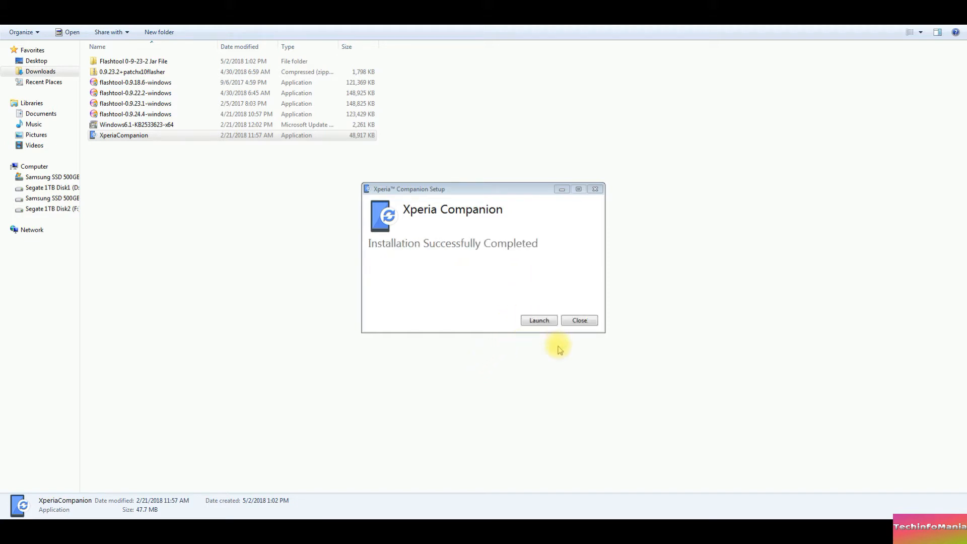
pyautogui.click(578, 321)
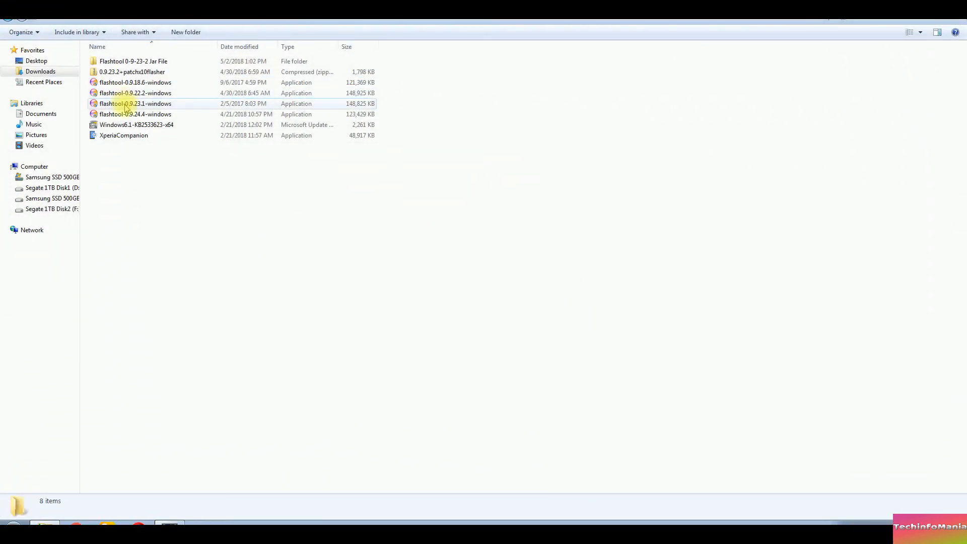
# Install flashtool-0.9.23.1-windows with the default shortcuts folder and finish the wizard
pyautogui.click(135, 102)
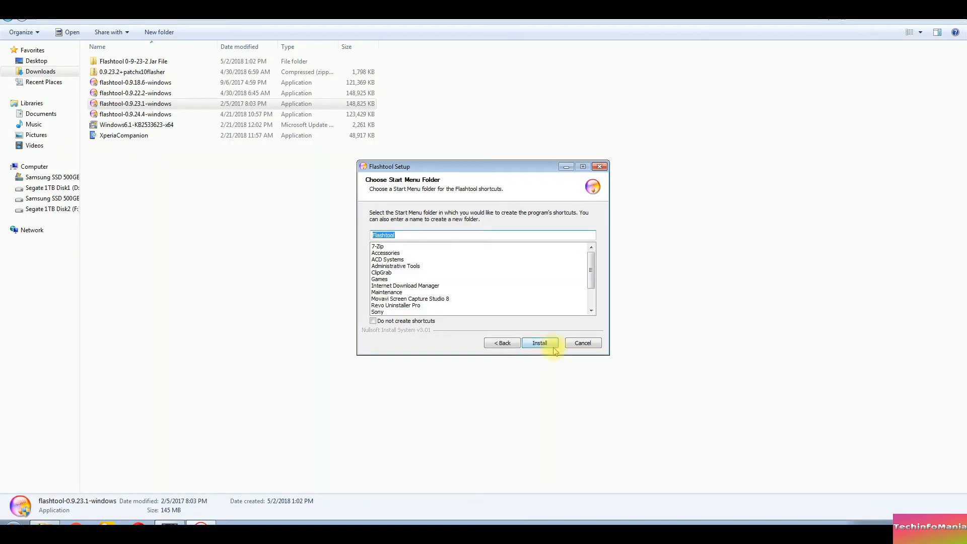
pyautogui.click(538, 343)
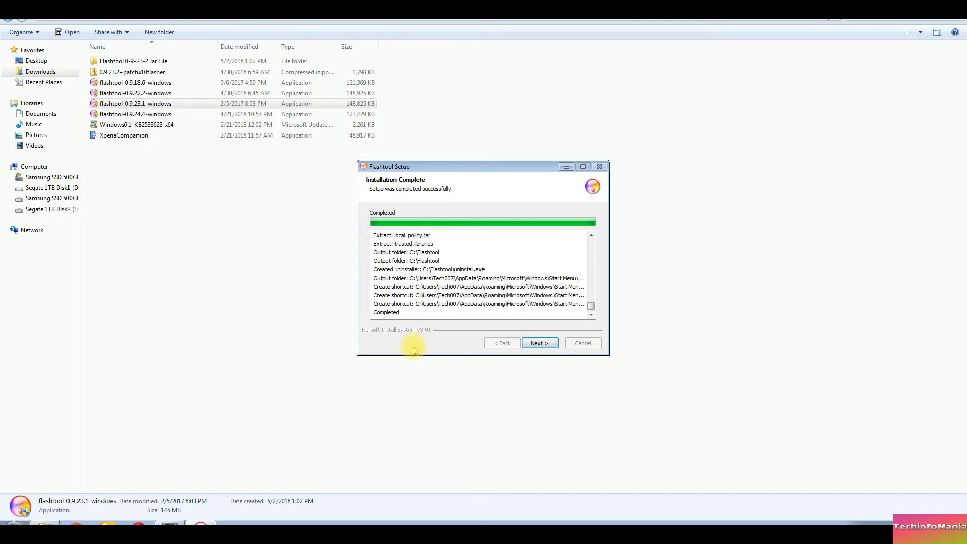
pyautogui.click(538, 342)
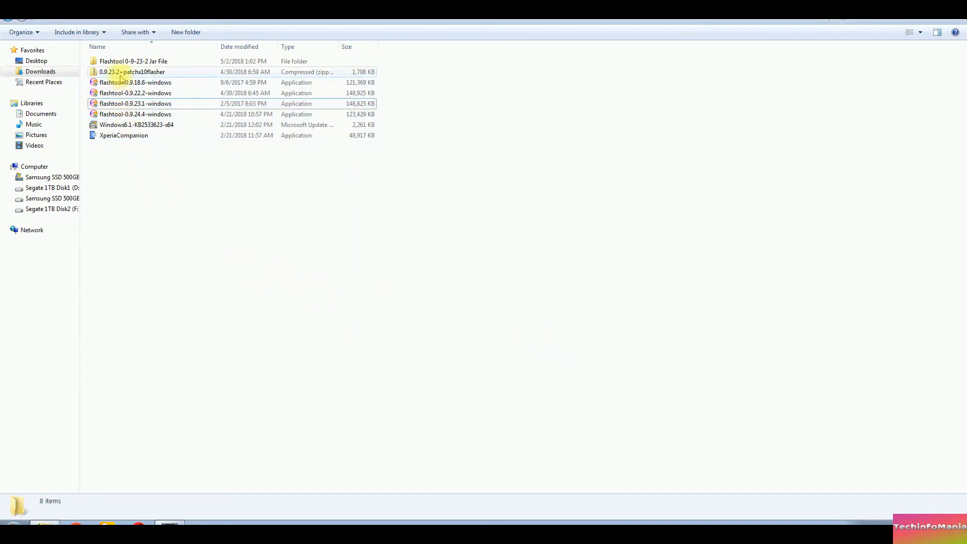
# Extract the 0.9.23.2+patchx10flasher archive to its folder and copy x10flasher.jar
pyautogui.click(131, 71)
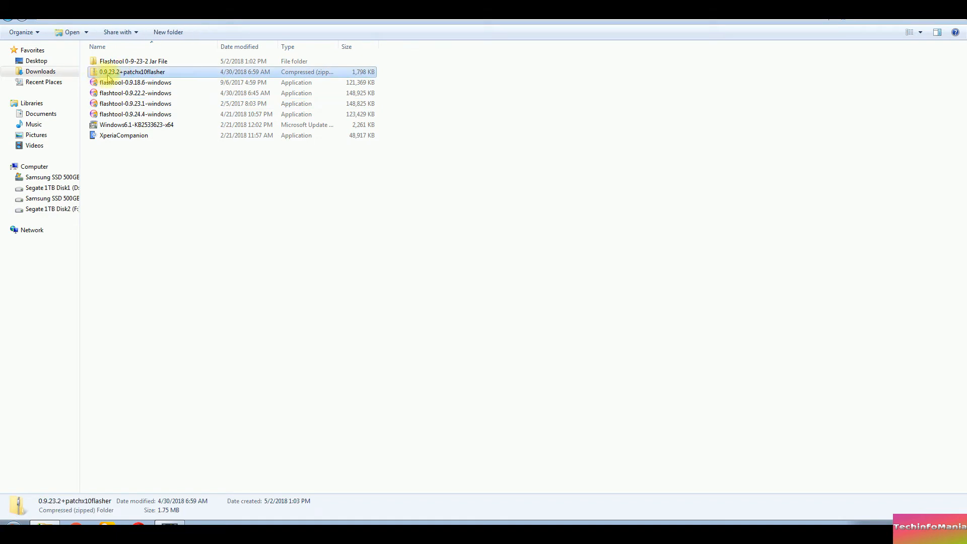
pyautogui.rightClick(123, 71)
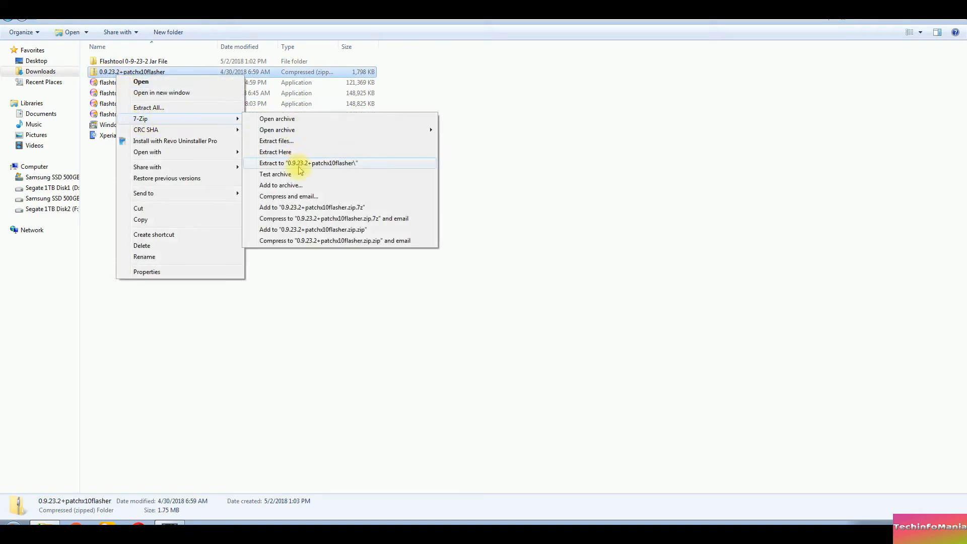
pyautogui.click(308, 163)
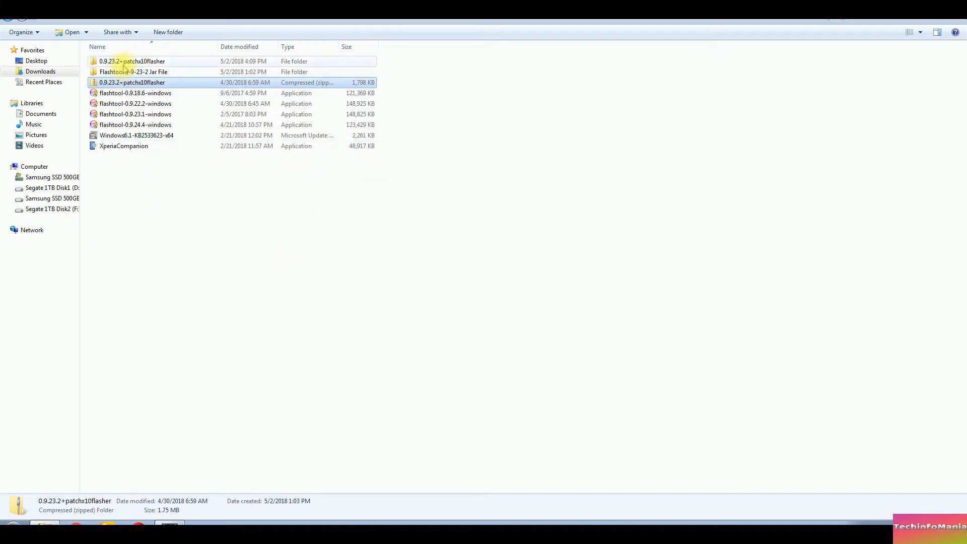
pyautogui.doubleClick(131, 61)
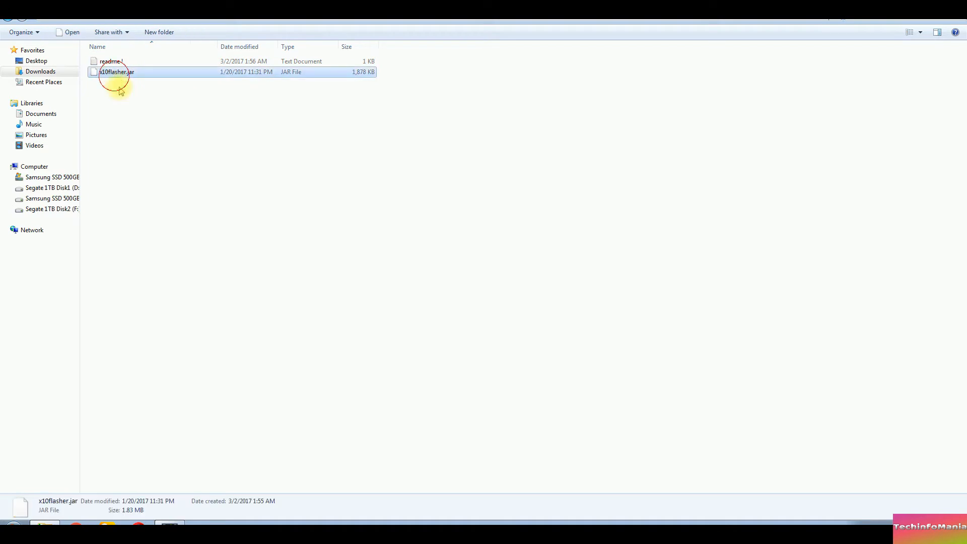
pyautogui.rightClick(116, 72)
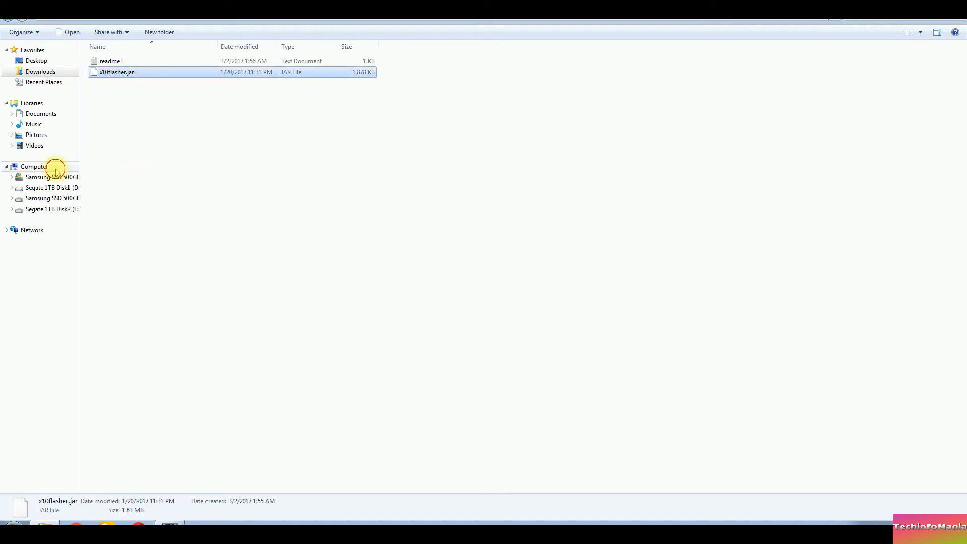
# Paste x10flasher.jar into C:\Flashtool, replacing the old copy, and refresh the folder
pyautogui.click(34, 167)
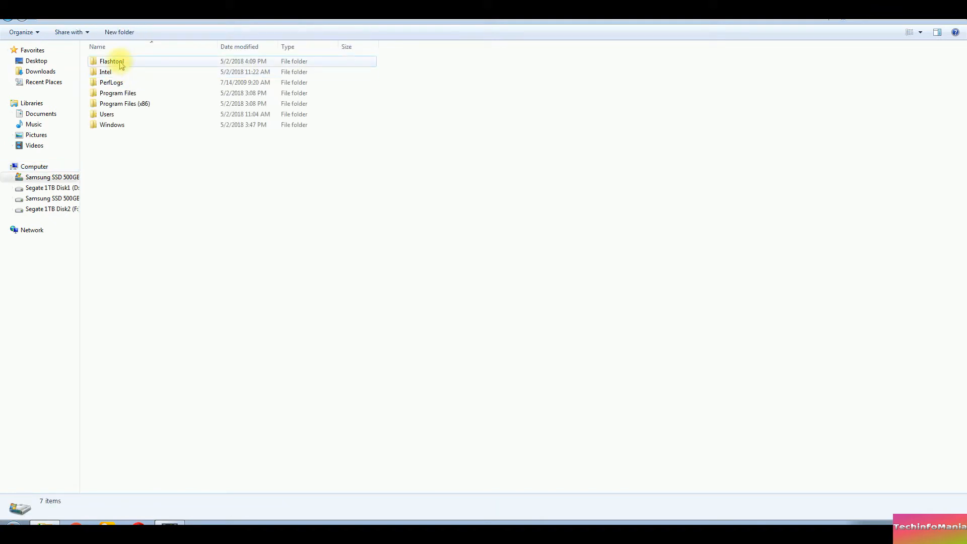
pyautogui.doubleClick(111, 61)
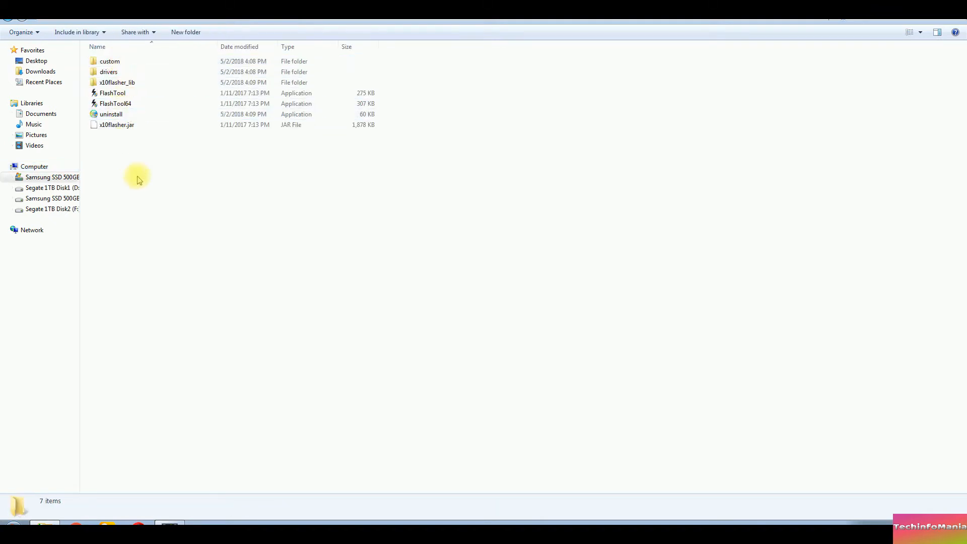
pyautogui.rightClick(137, 178)
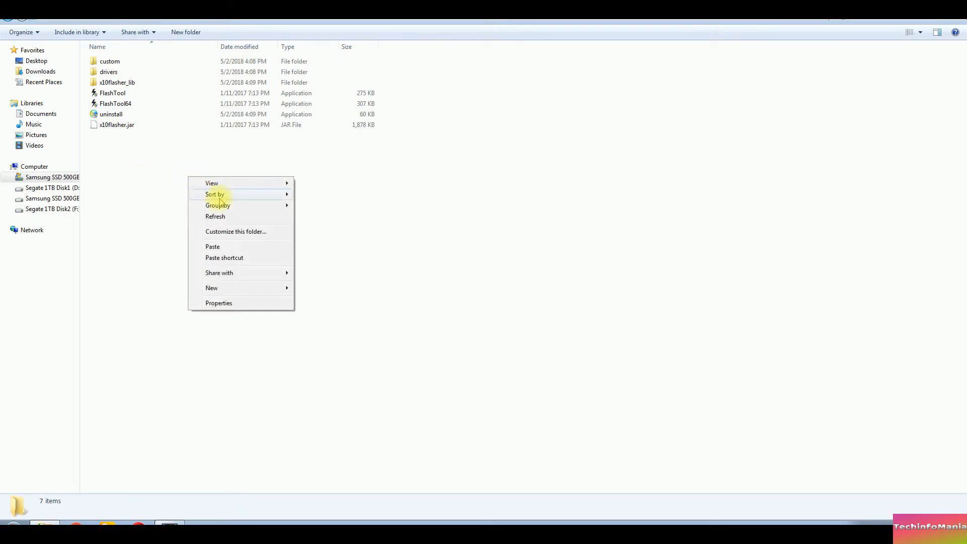
pyautogui.click(212, 246)
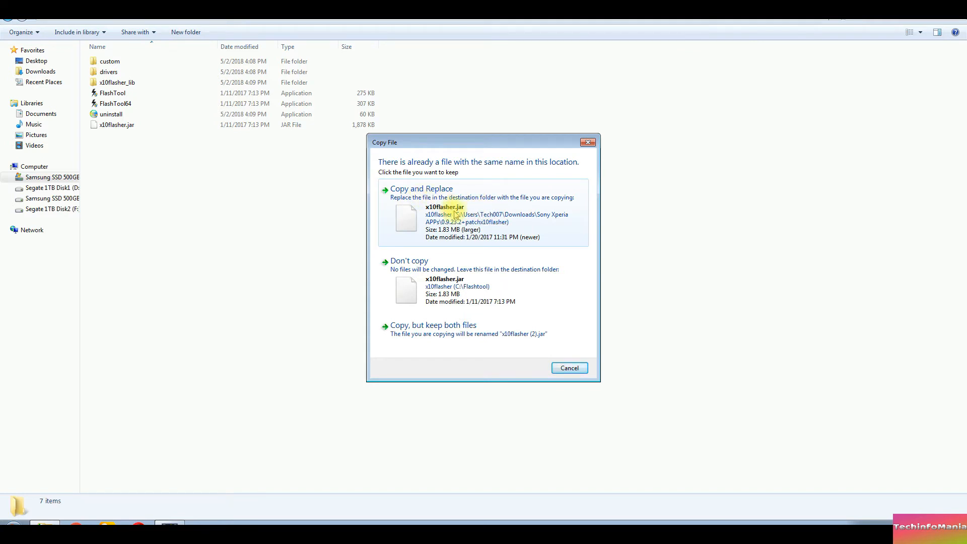
pyautogui.click(421, 188)
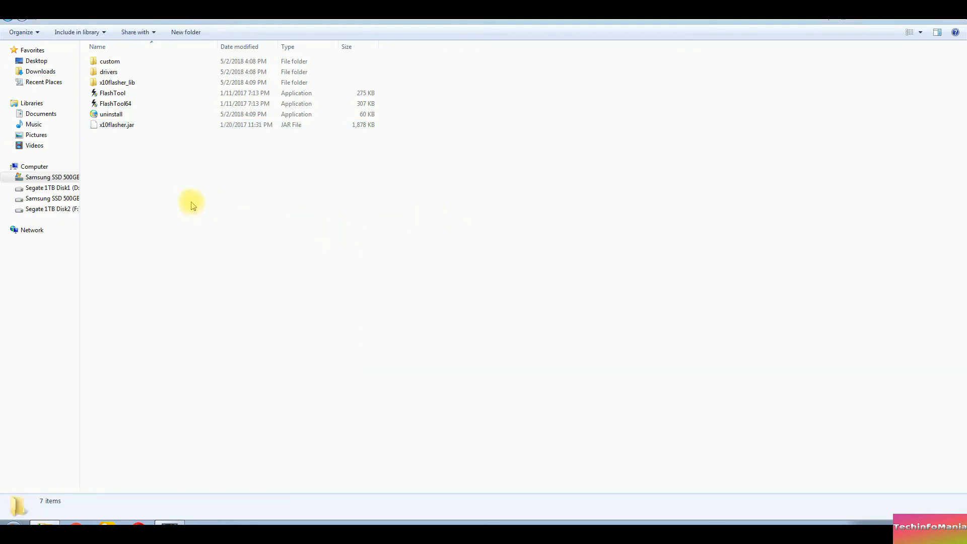
pyautogui.rightClick(192, 206)
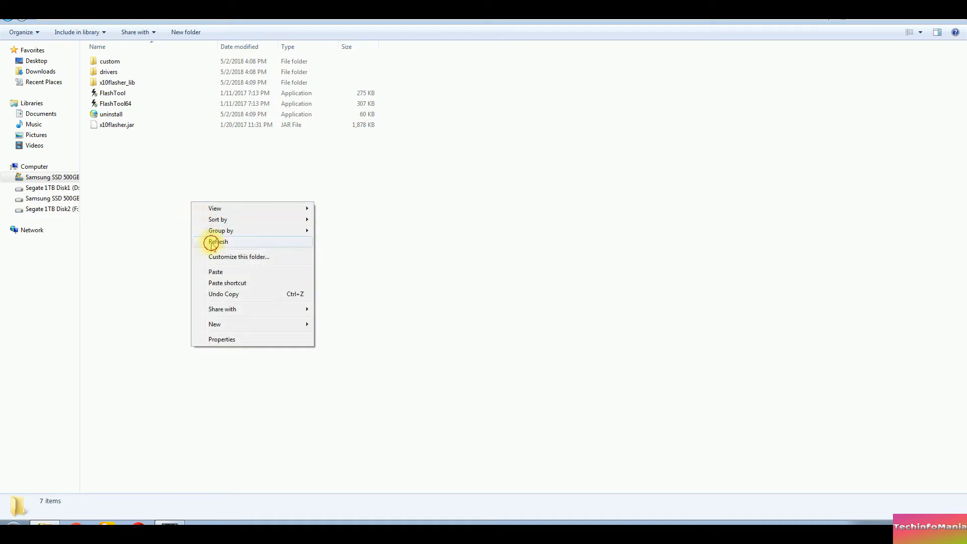
pyautogui.click(218, 241)
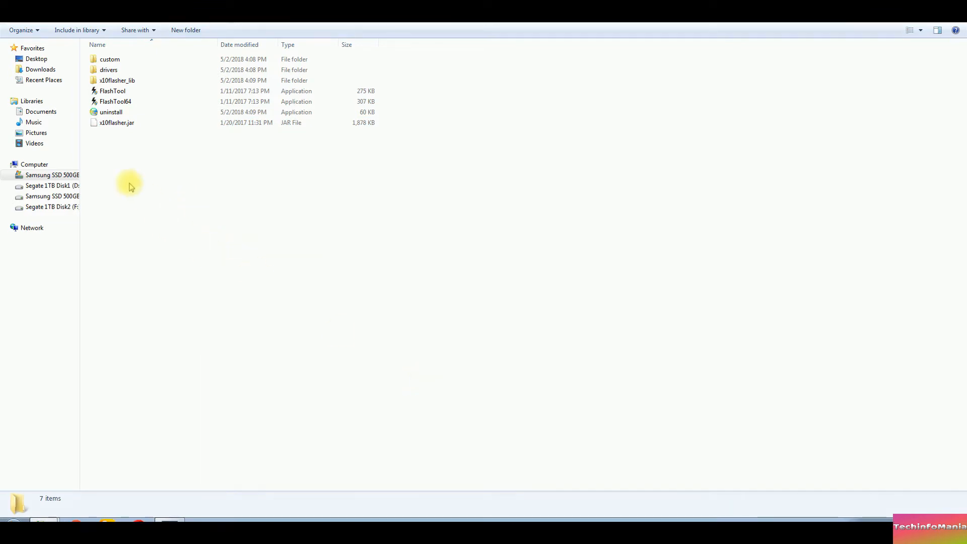
# Run Flashtool-drivers from C:\Flashtool\drivers, installing the Flashmode and Fastboot driver components
pyautogui.click(109, 69)
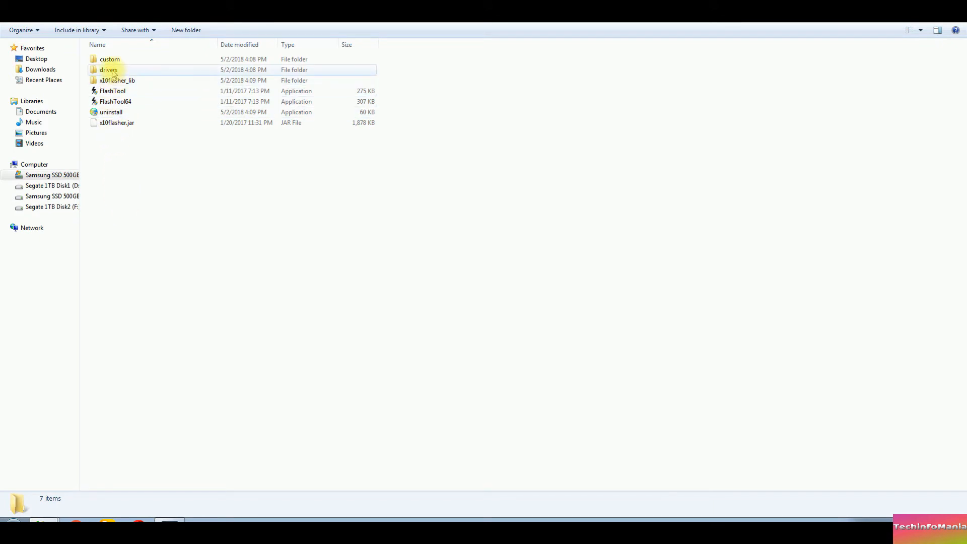
pyautogui.doubleClick(108, 69)
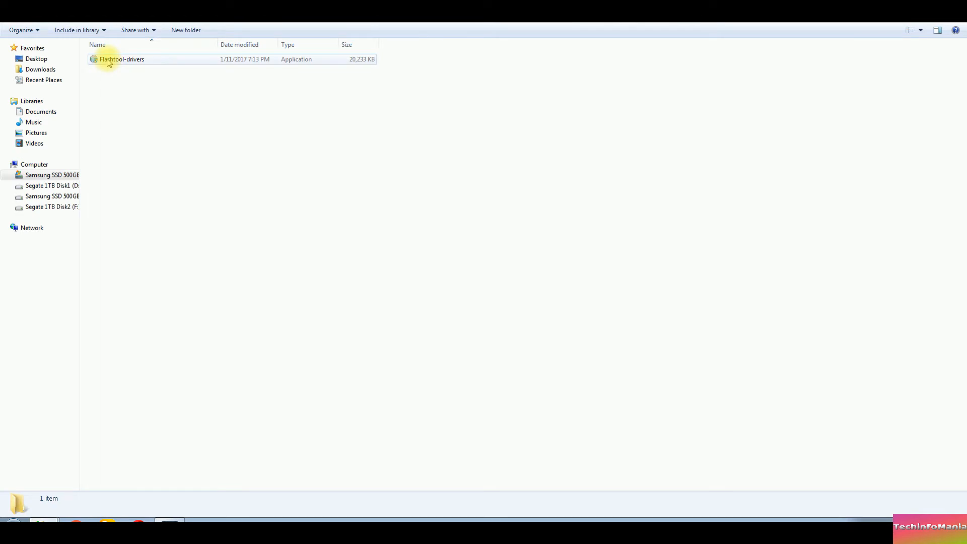
pyautogui.click(121, 58)
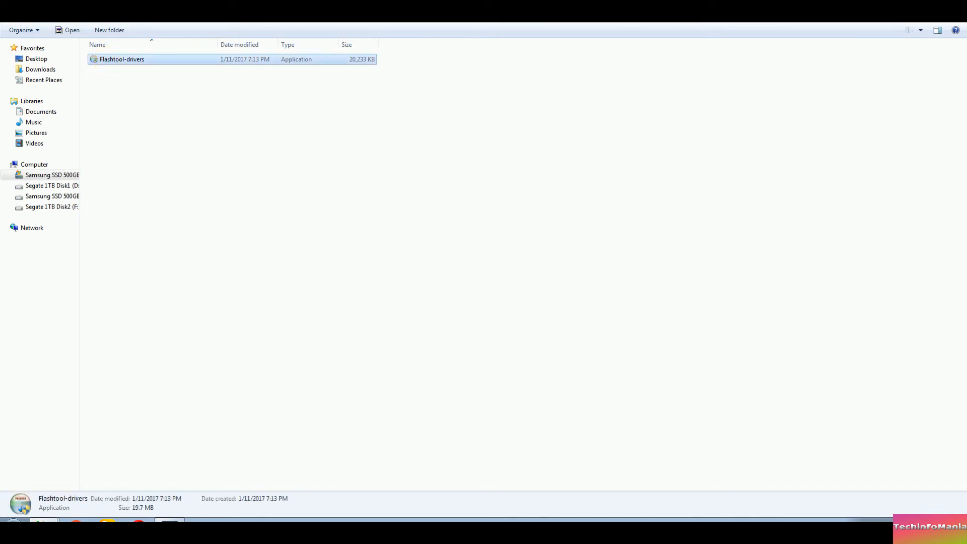
pyautogui.doubleClick(121, 58)
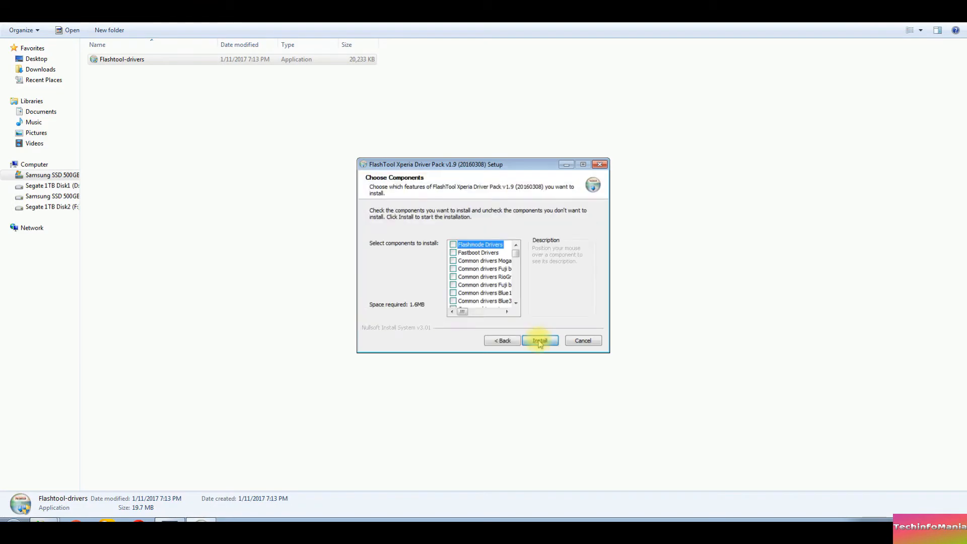
pyautogui.click(453, 253)
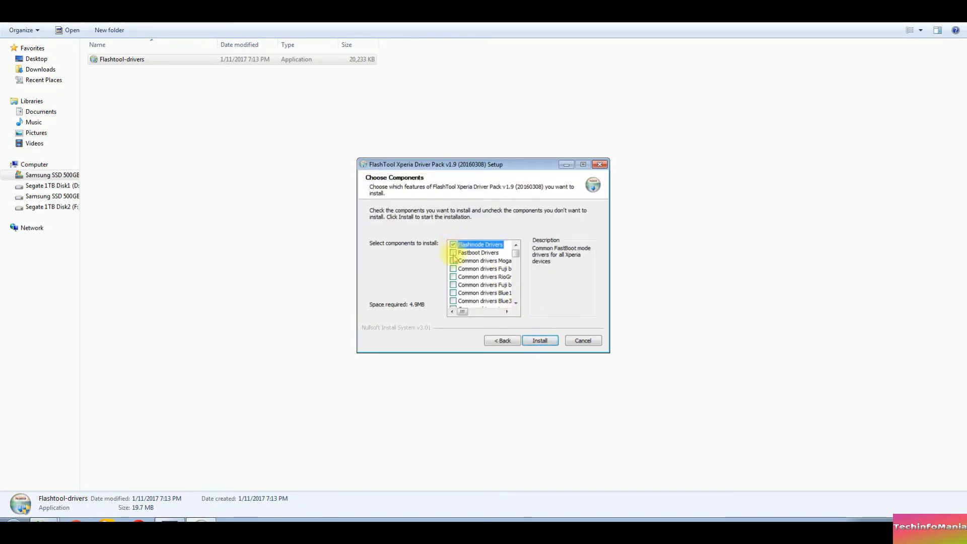
pyautogui.click(453, 252)
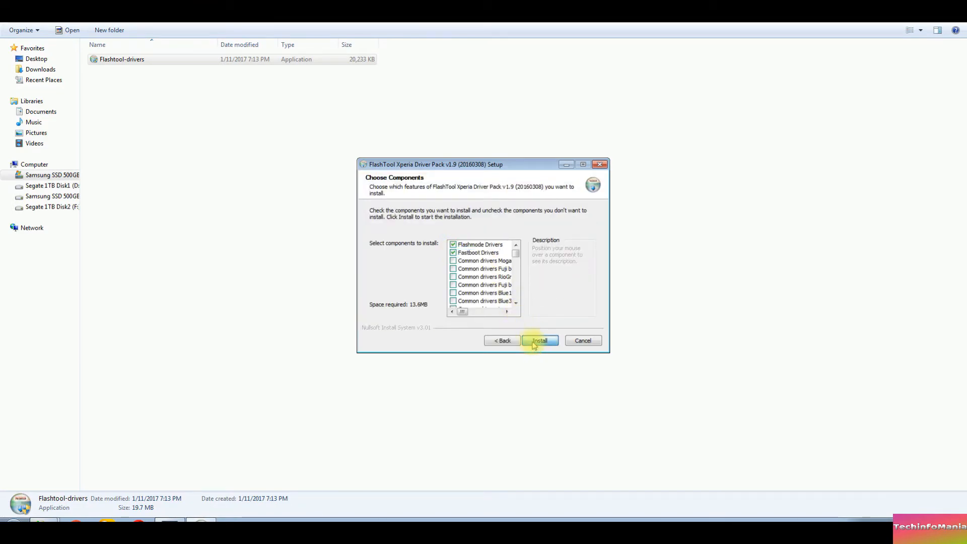
pyautogui.click(538, 340)
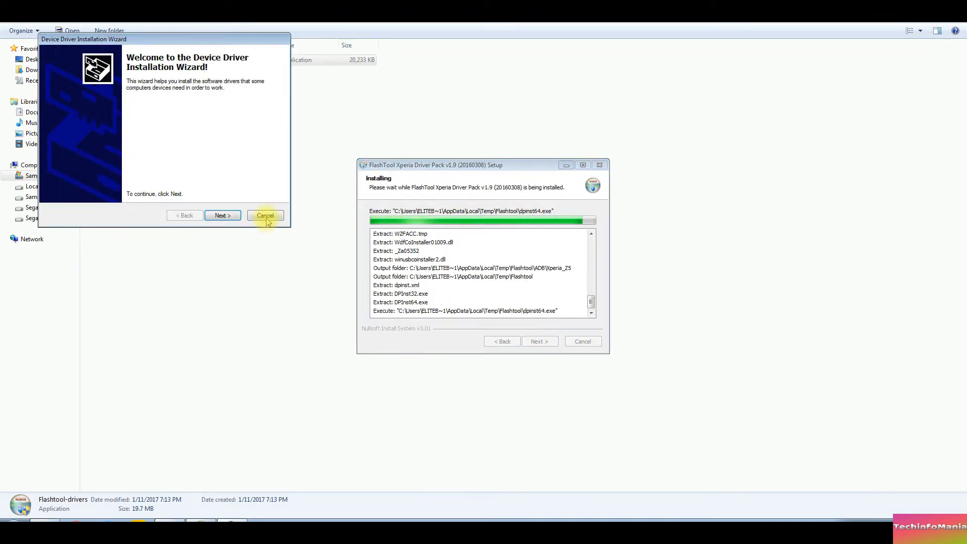
pyautogui.click(221, 215)
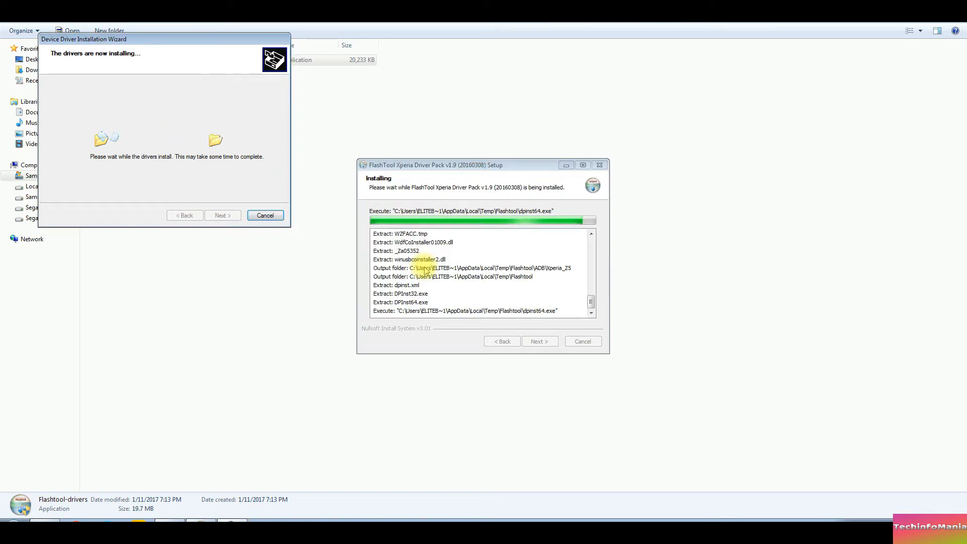
pyautogui.moveTo(304, 290)
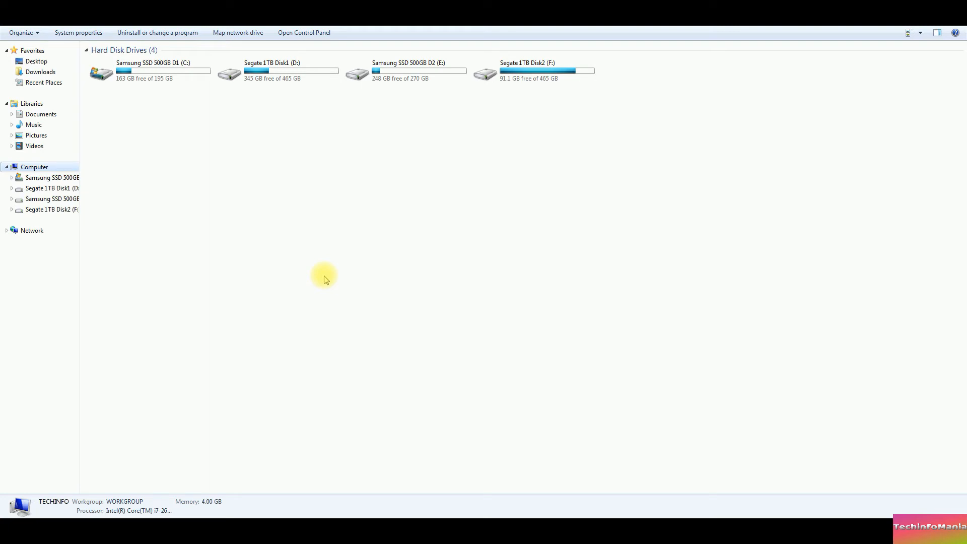
pyautogui.moveTo(138, 146)
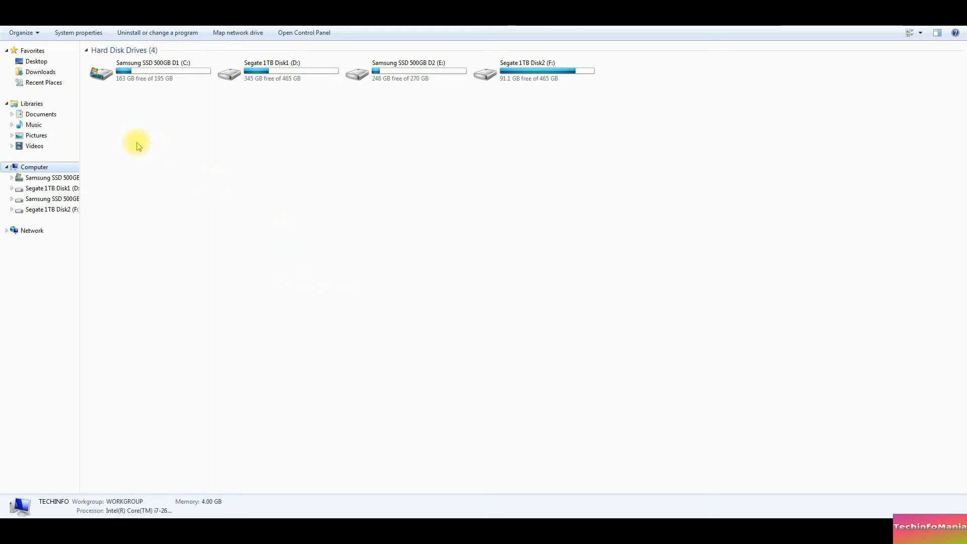
pyautogui.moveTo(41, 71)
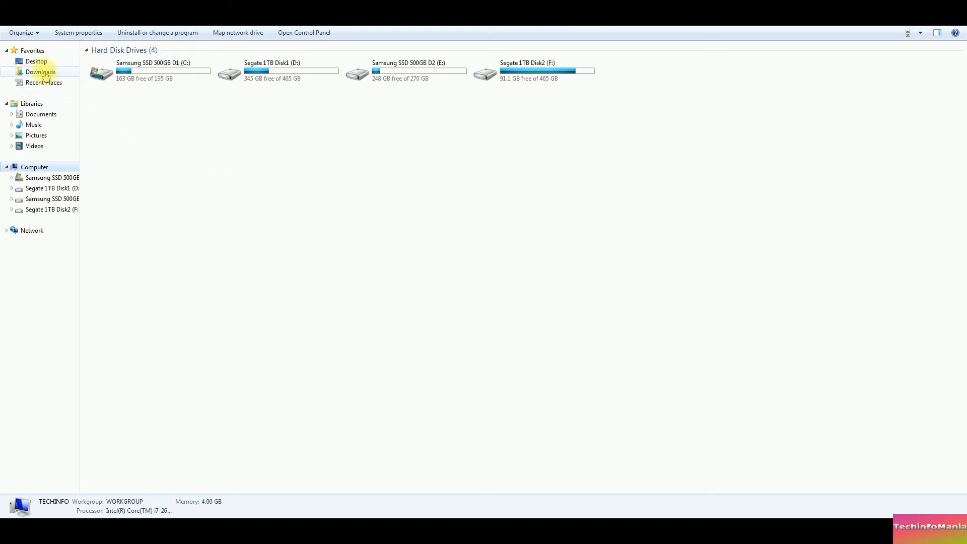
# Open the Downloads folder, then request Computer's Properties from the Start menu
pyautogui.rightClick(138, 146)
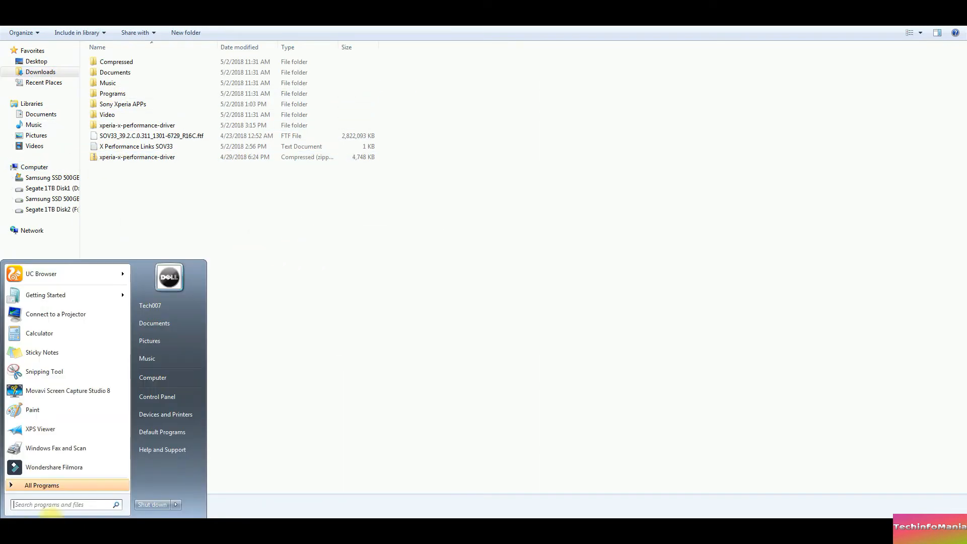
pyautogui.moveTo(153, 377)
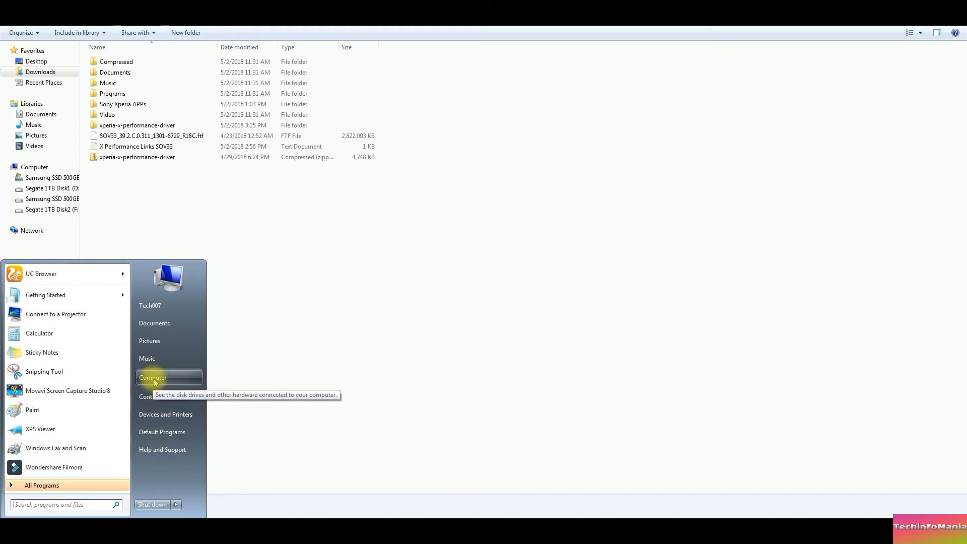
pyautogui.rightClick(152, 377)
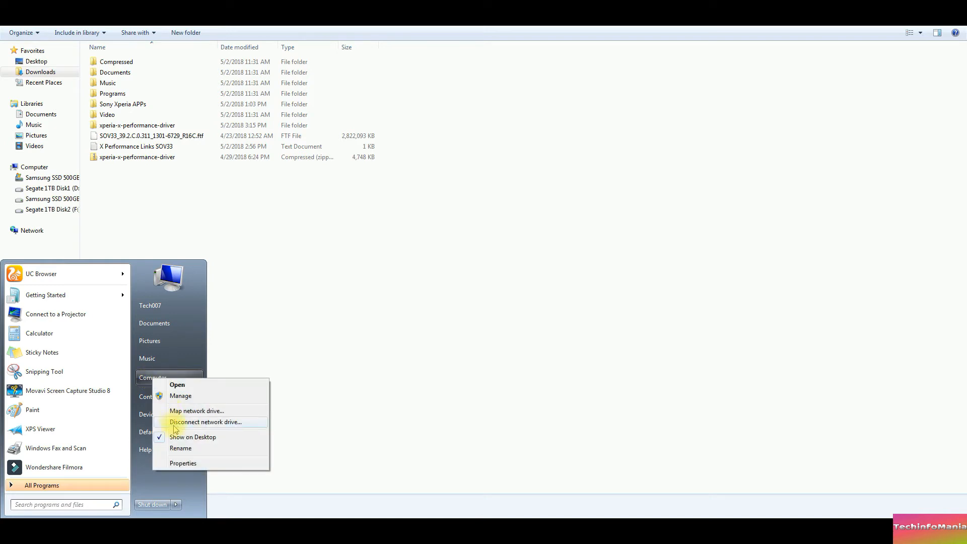
pyautogui.moveTo(182, 464)
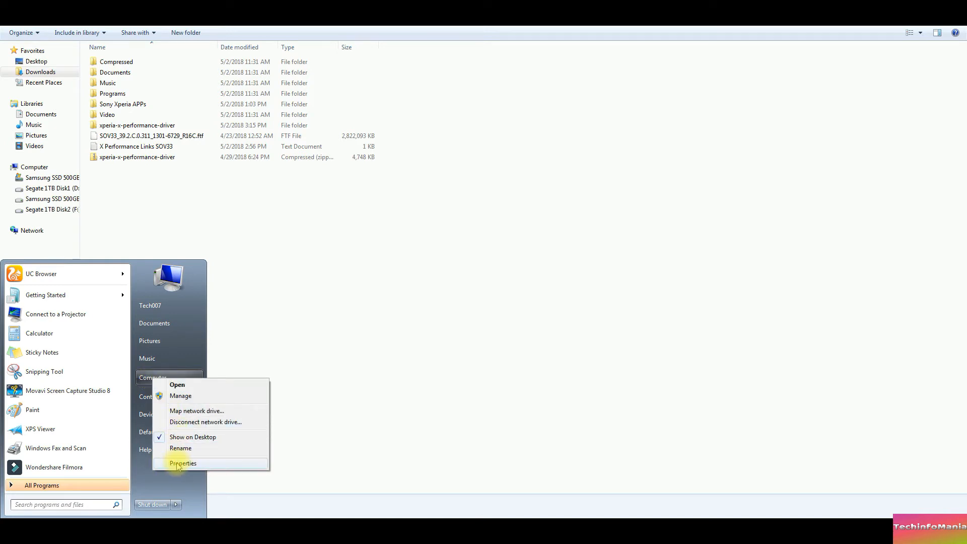
pyautogui.click(182, 463)
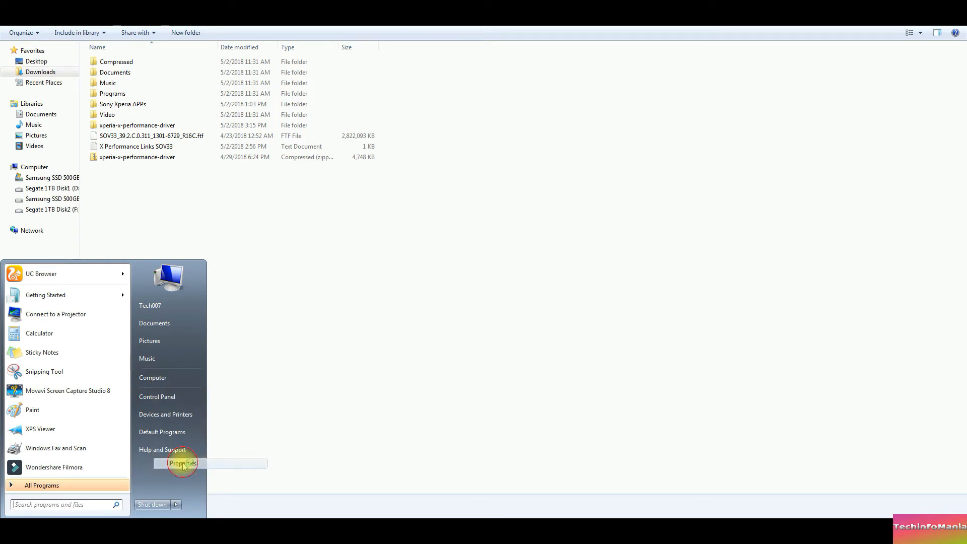
# Open Device Manager from System properties and bring up the computer's hardware actions
pyautogui.click(182, 464)
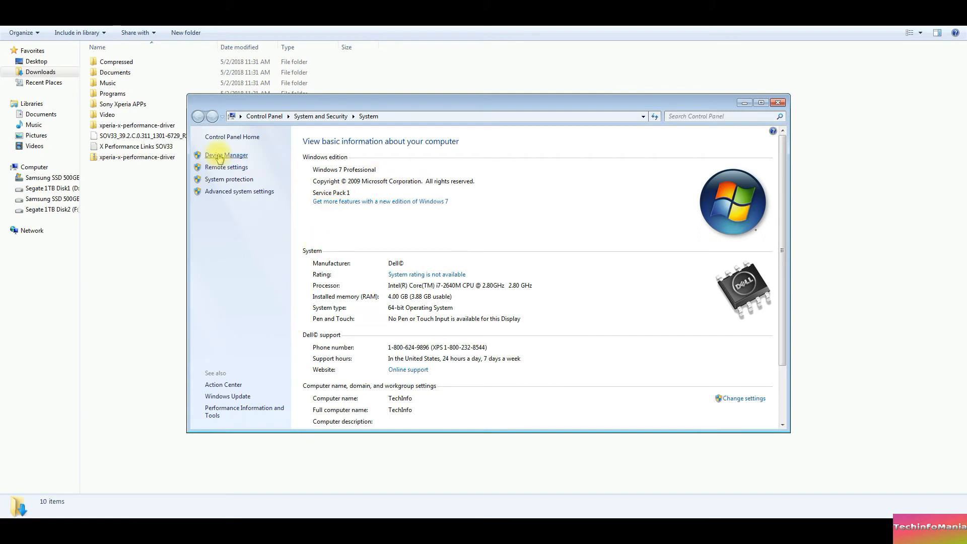
pyautogui.click(225, 155)
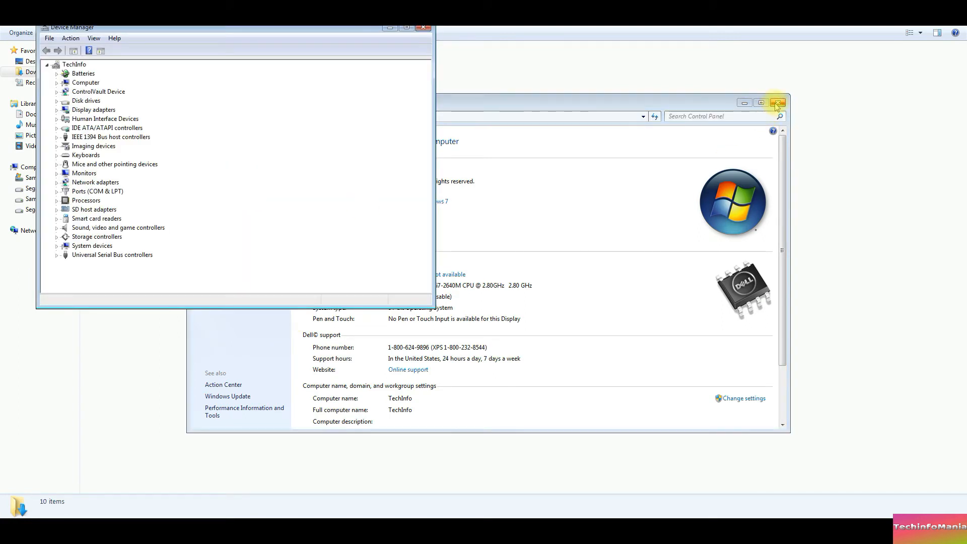
pyautogui.click(776, 103)
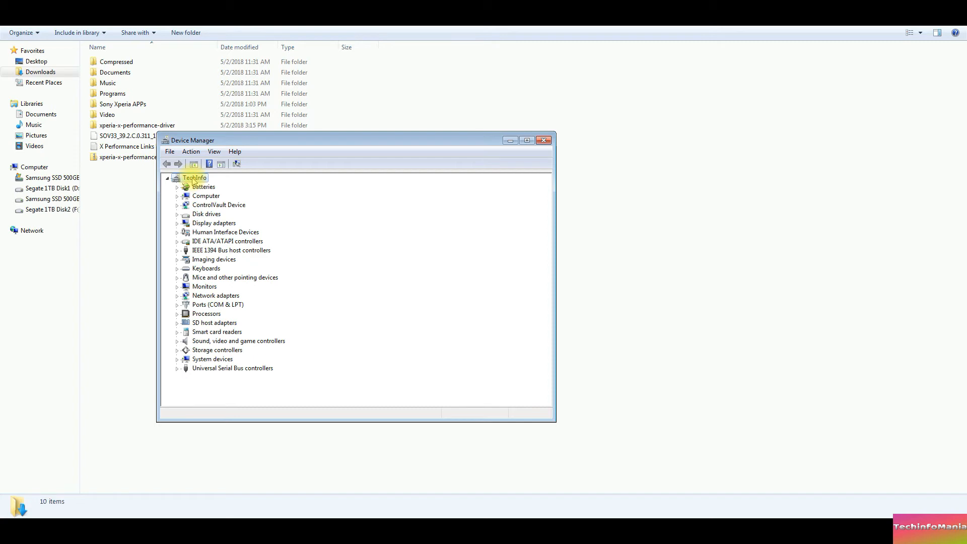
pyautogui.rightClick(195, 178)
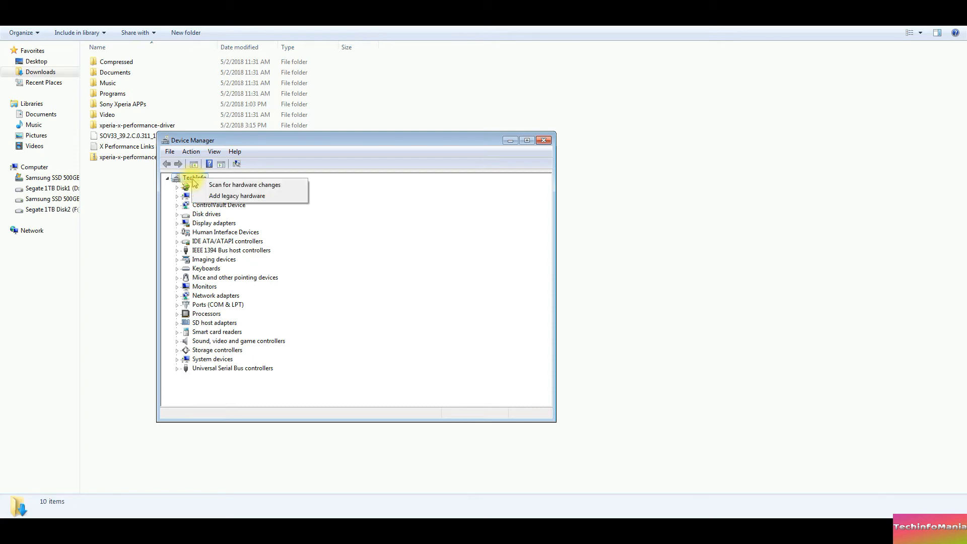
pyautogui.moveTo(237, 196)
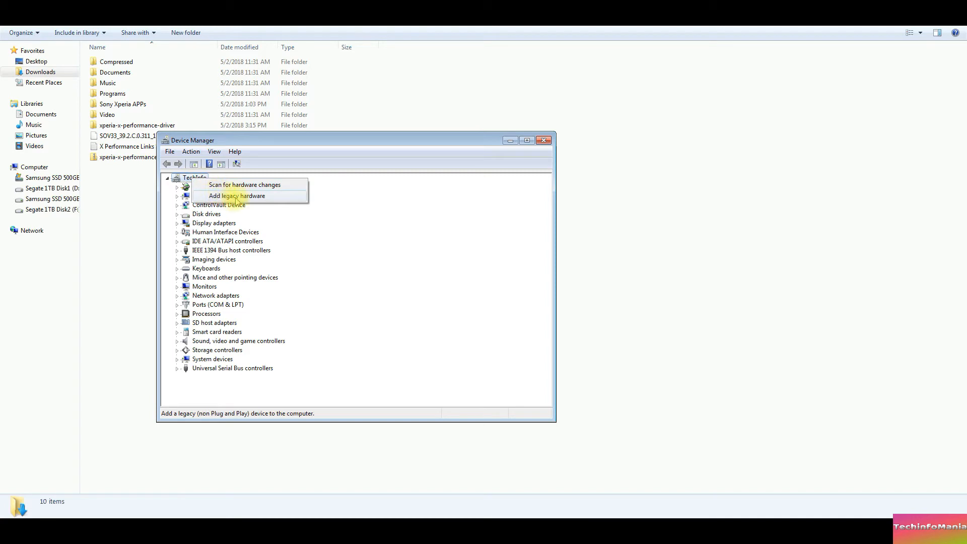
pyautogui.moveTo(253, 199)
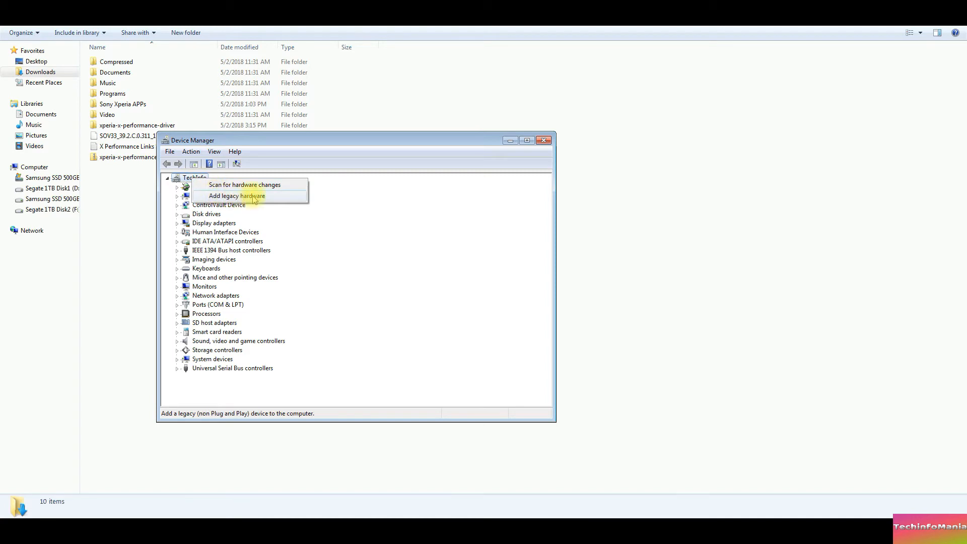
# Add legacy hardware, choosing manual selection from a list with all device types shown
pyautogui.click(236, 195)
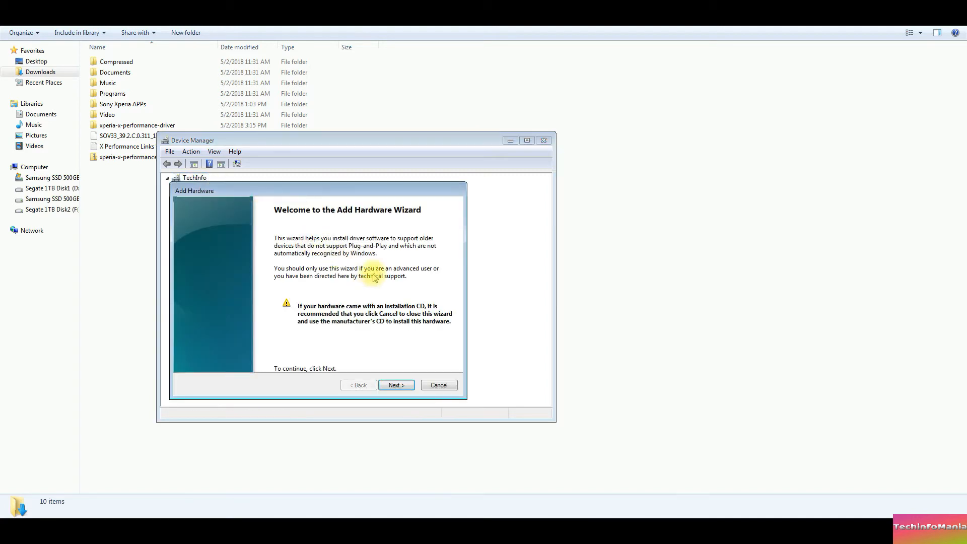
pyautogui.click(395, 385)
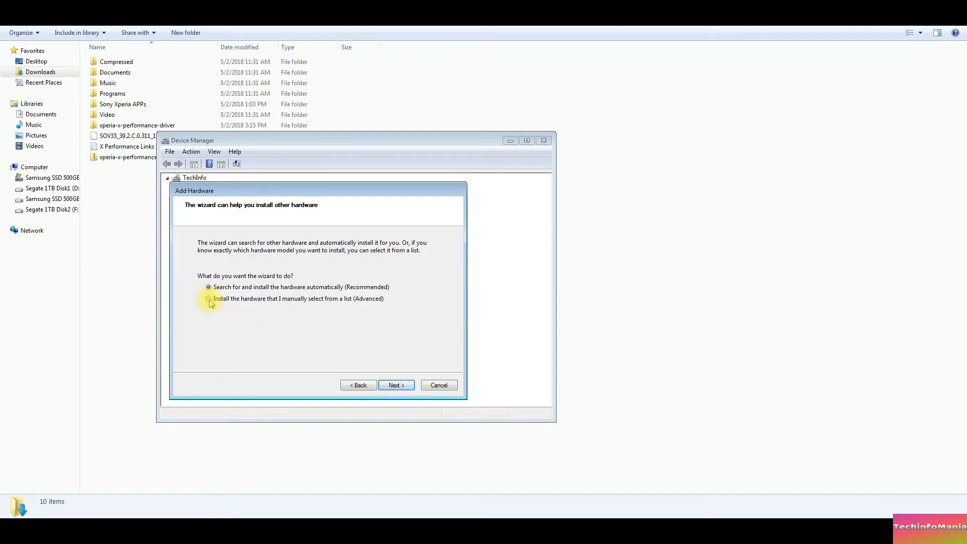
pyautogui.click(209, 298)
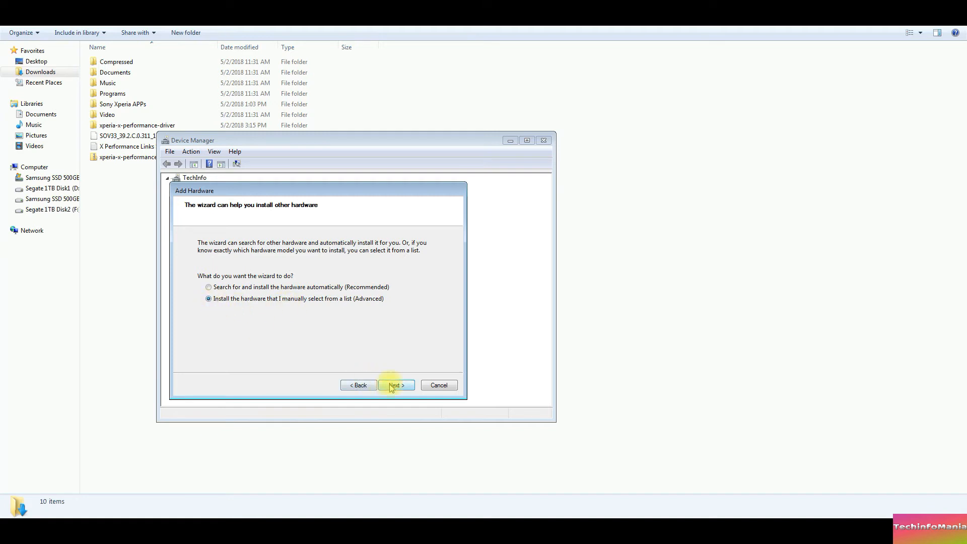
pyautogui.click(395, 384)
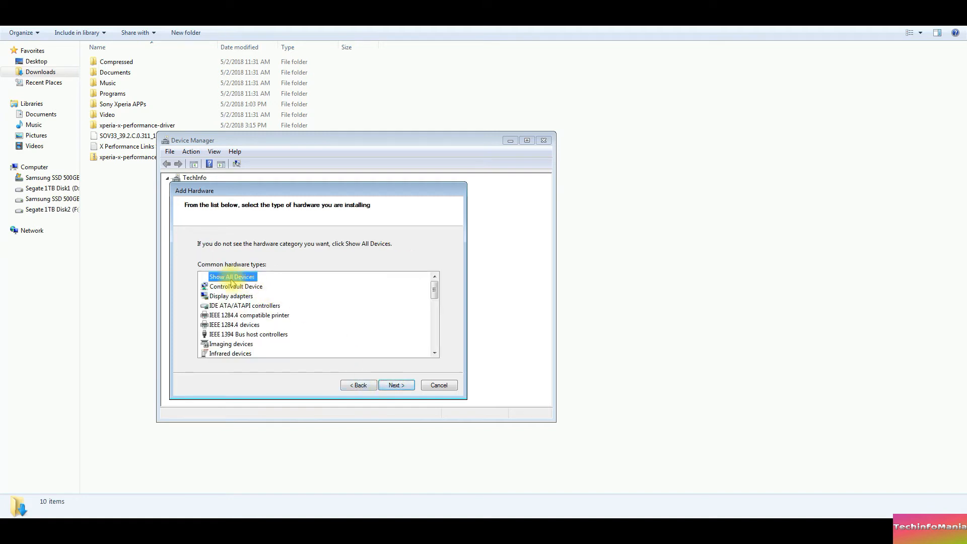
pyautogui.moveTo(358, 384)
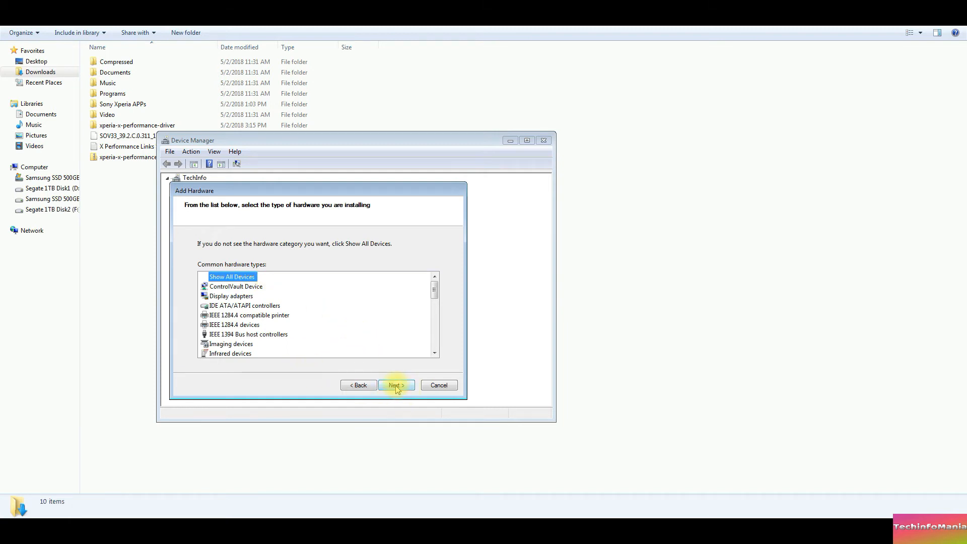
pyautogui.click(395, 385)
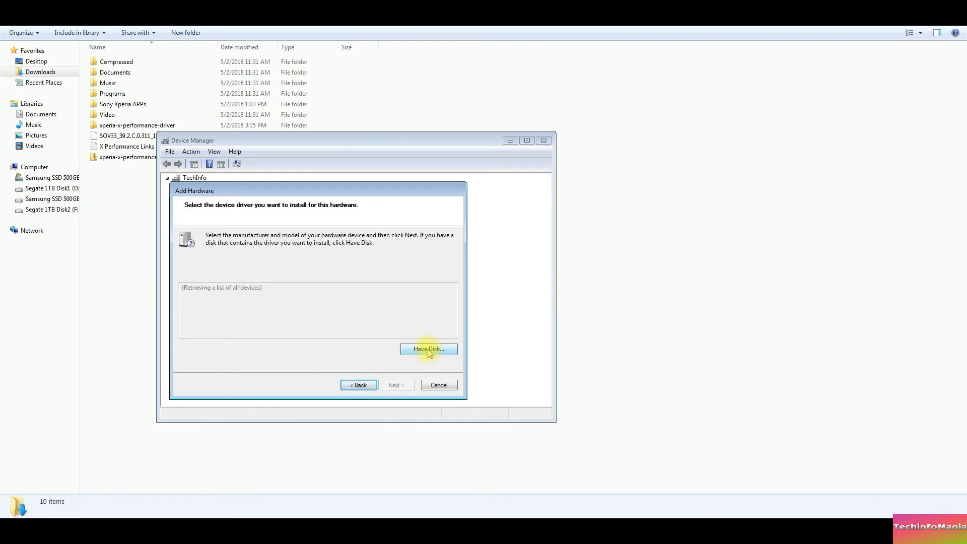
# Point Have Disk to sa0114adb.inf in Downloads\xperia-x-performance-driver
pyautogui.click(428, 349)
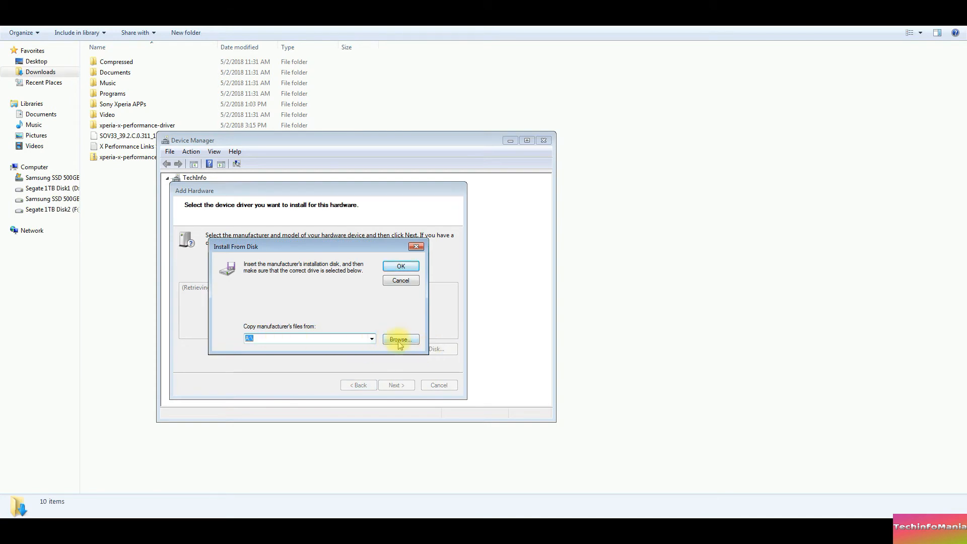
pyautogui.click(399, 339)
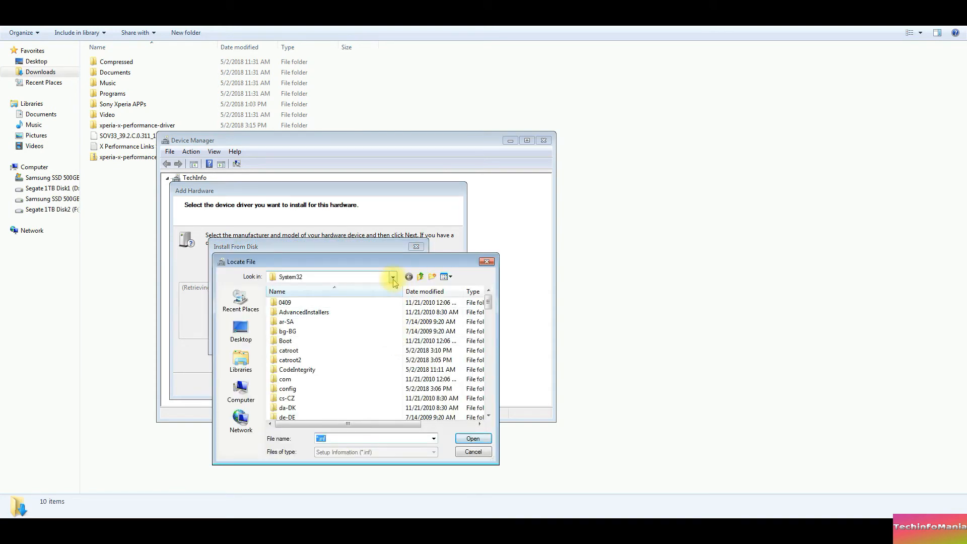
pyautogui.click(392, 276)
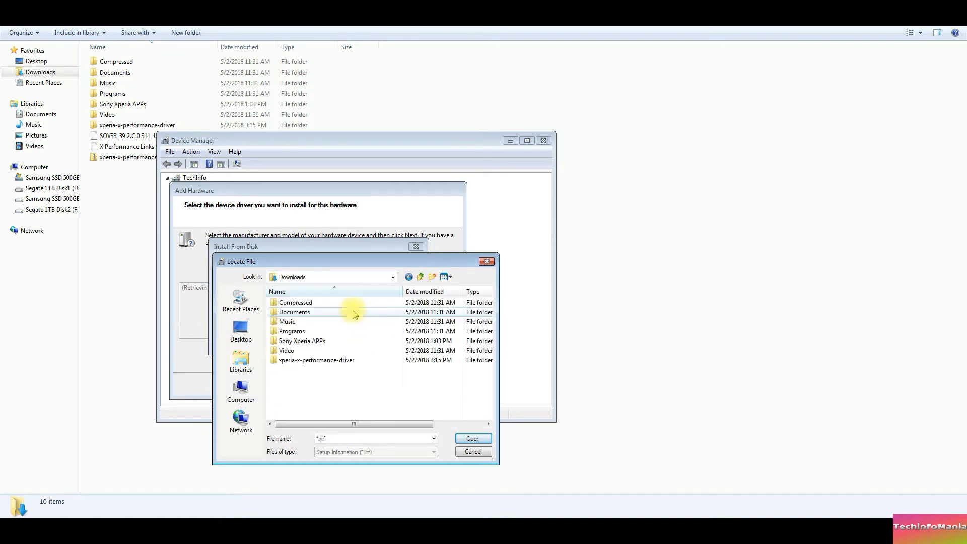
pyautogui.moveTo(316, 360)
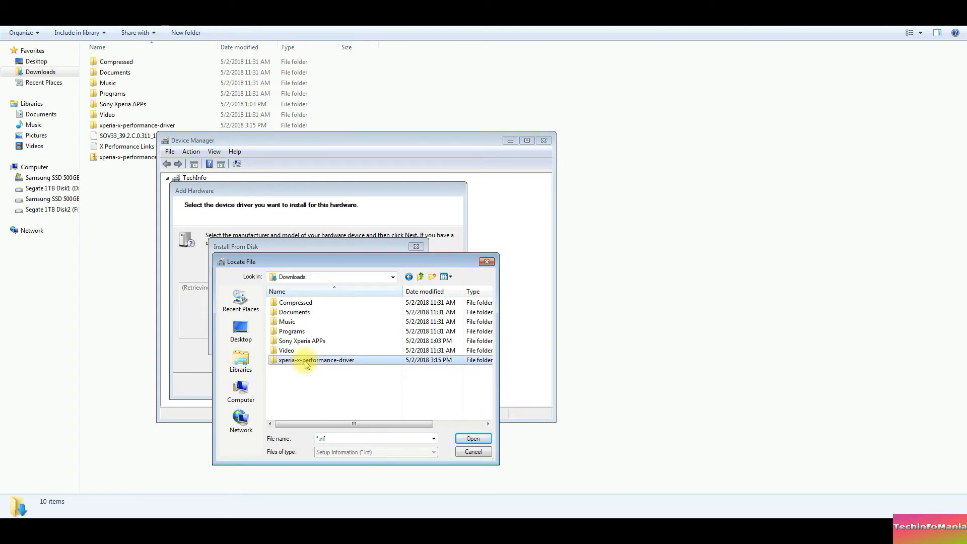
pyautogui.doubleClick(316, 359)
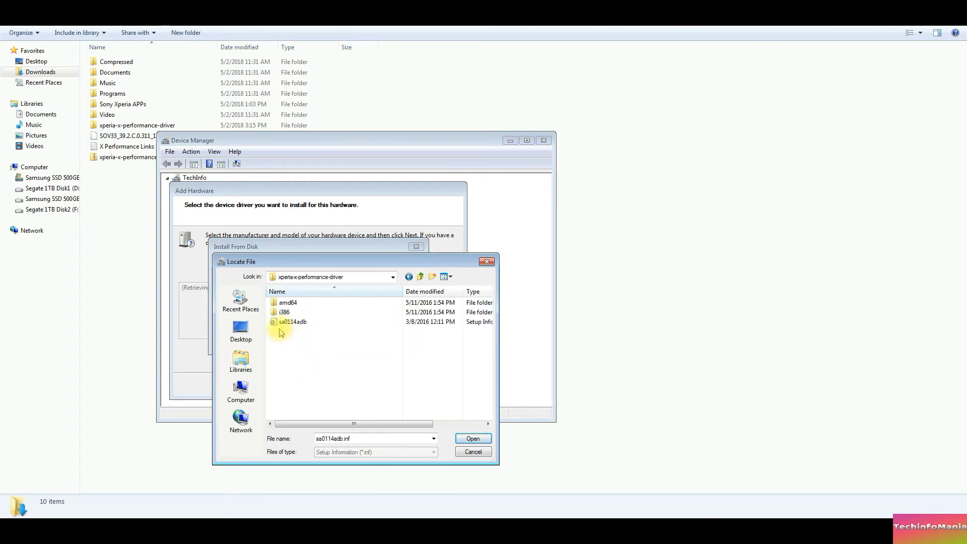
pyautogui.moveTo(288, 331)
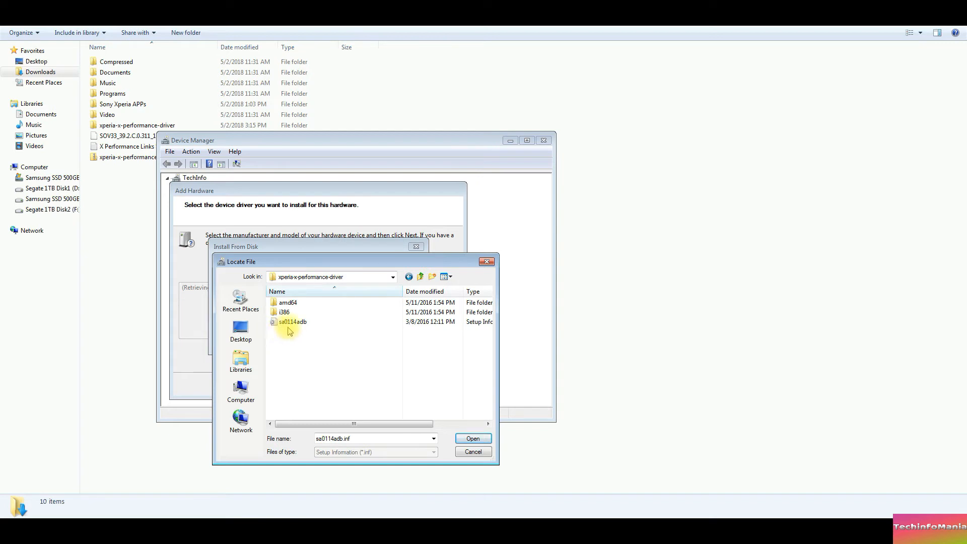
pyautogui.click(292, 321)
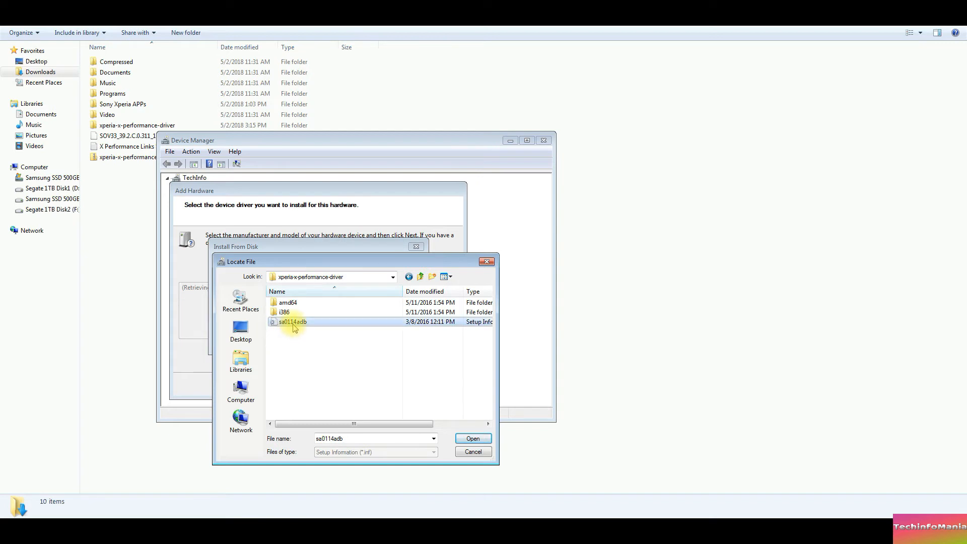
pyautogui.moveTo(293, 330)
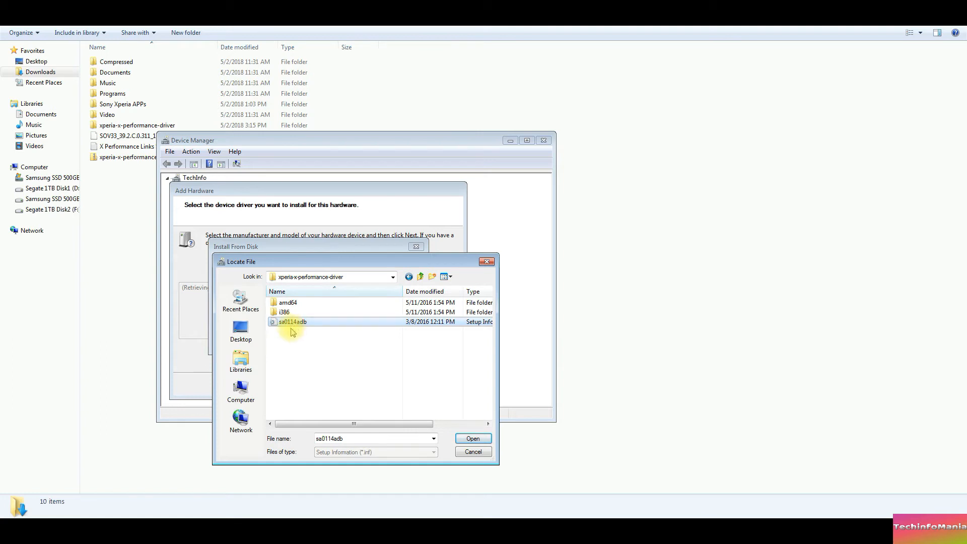
pyautogui.moveTo(470, 433)
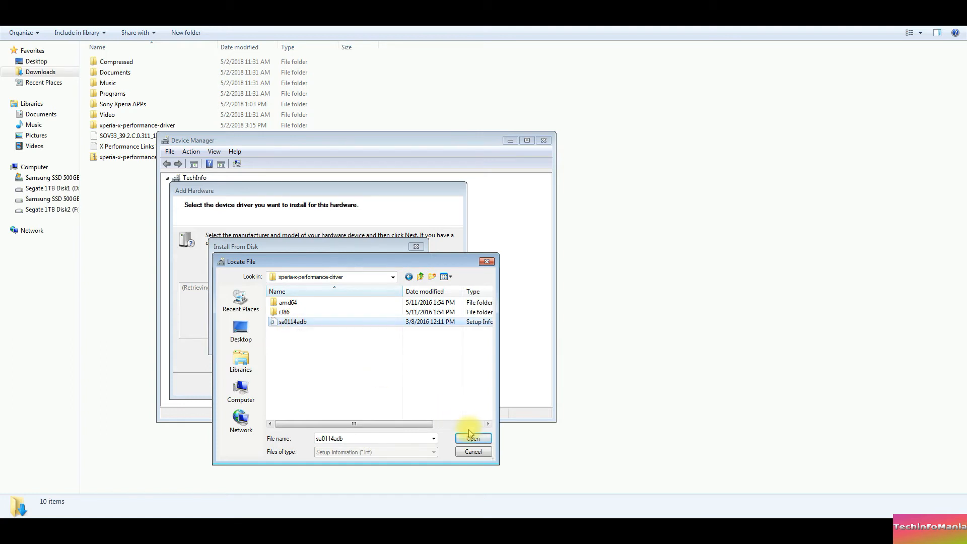
pyautogui.click(472, 438)
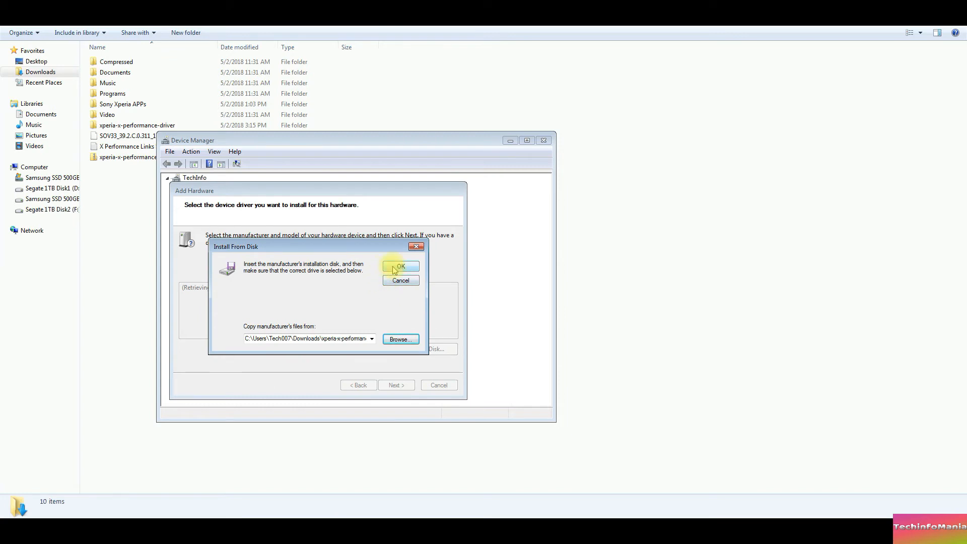
# Install the Sony sa0114 ADB Interface Driver through the wizard, then close Device Manager
pyautogui.click(399, 266)
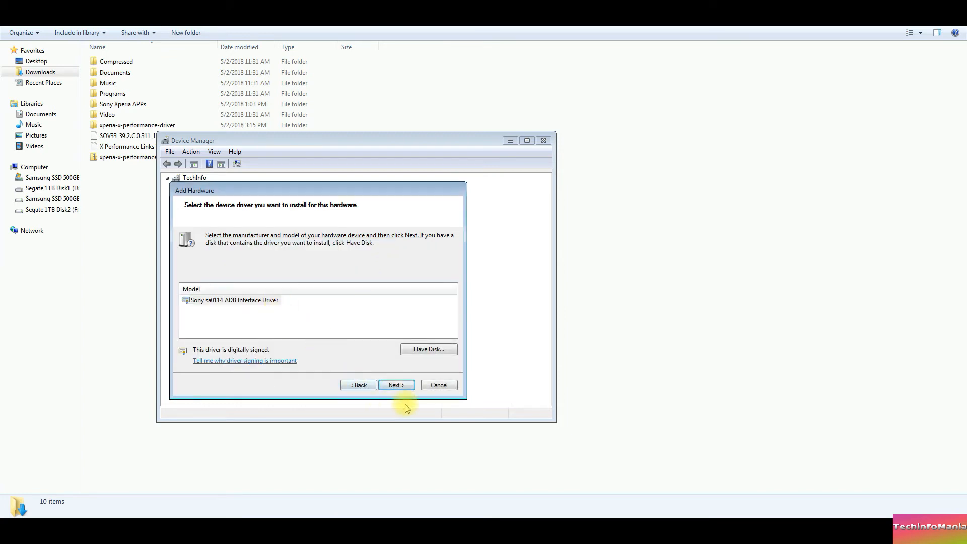
pyautogui.click(395, 385)
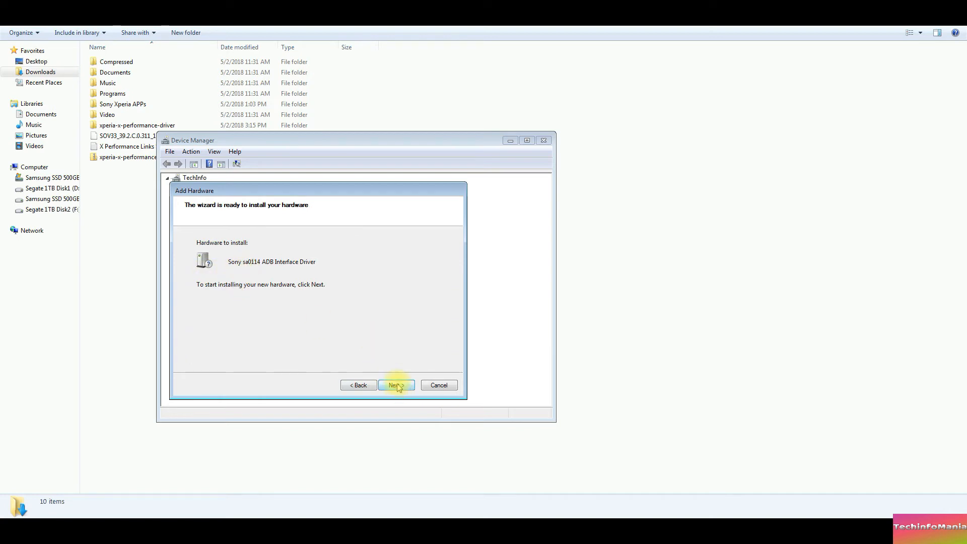
pyautogui.click(396, 385)
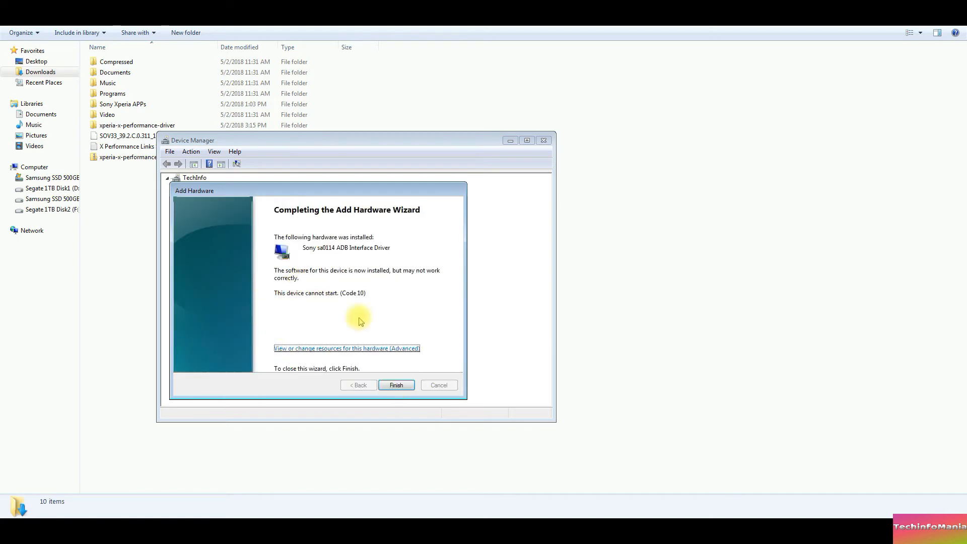
pyautogui.moveTo(396, 385)
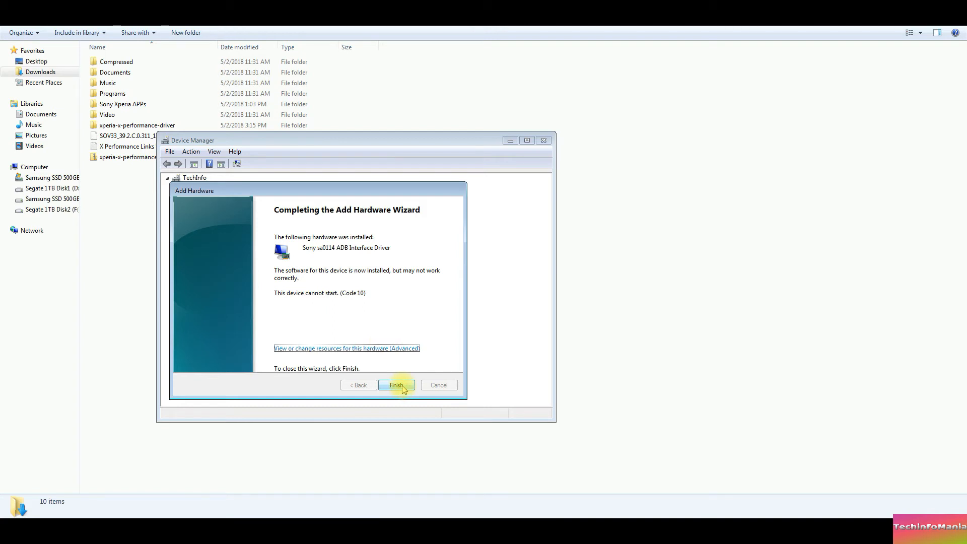
pyautogui.click(396, 385)
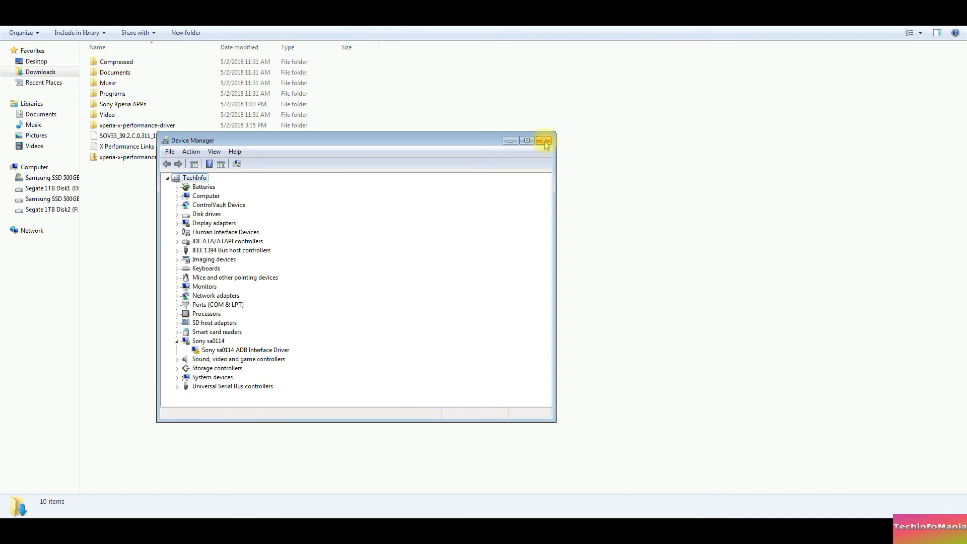
pyautogui.click(544, 140)
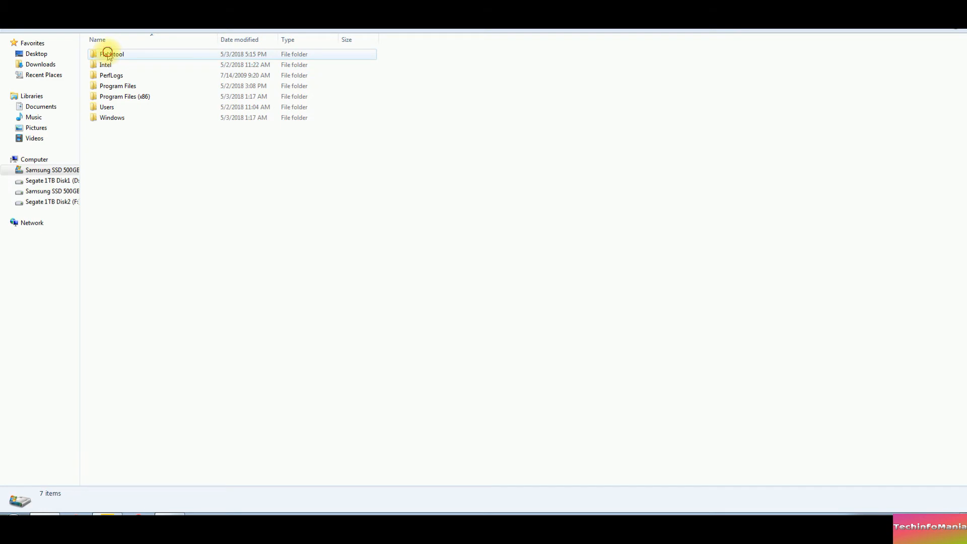
# Launch FlashTool64.exe from C:\Flashtool
pyautogui.doubleClick(113, 54)
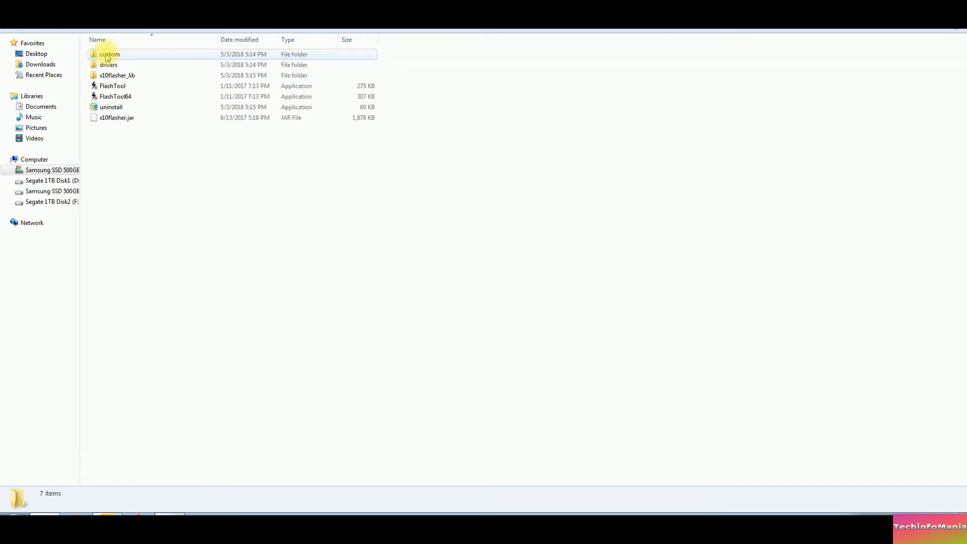
pyautogui.click(115, 96)
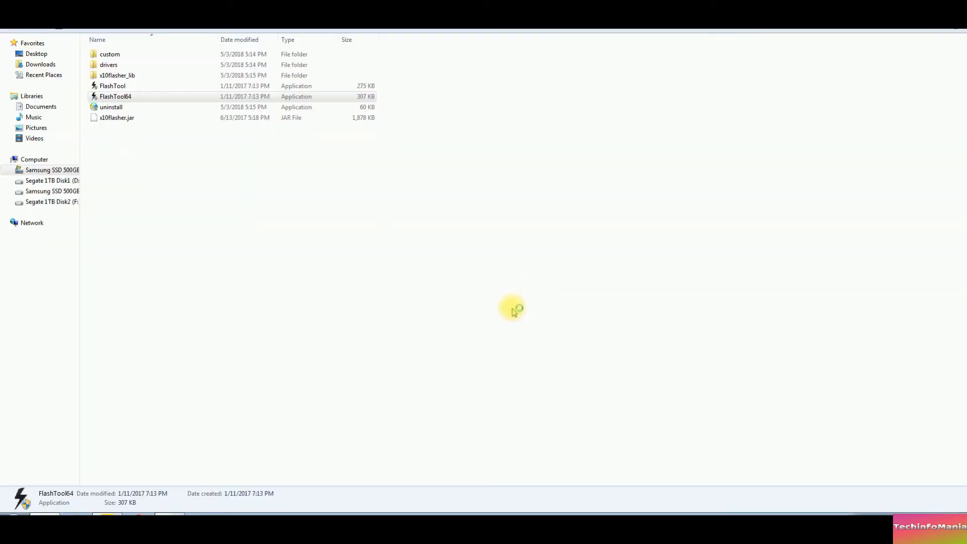
pyautogui.moveTo(528, 316)
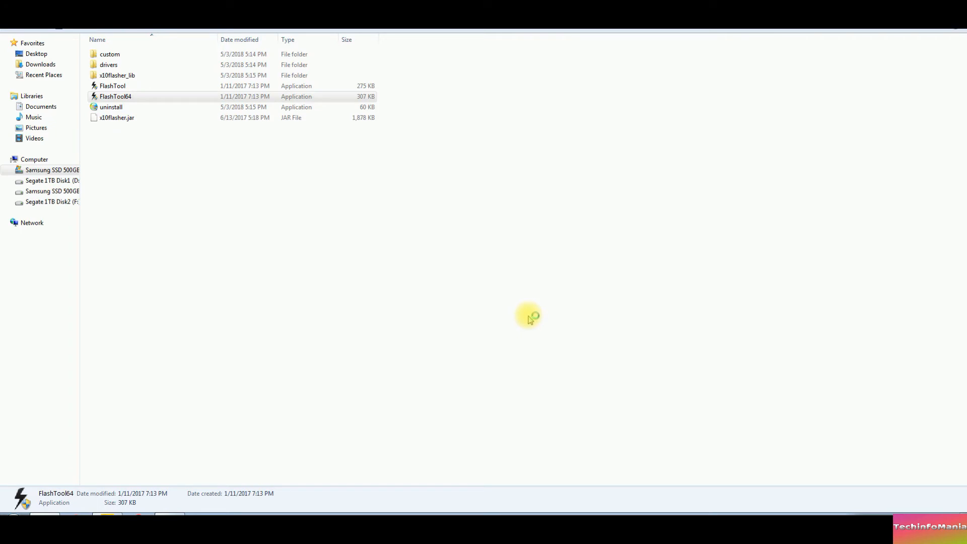
pyautogui.doubleClick(115, 96)
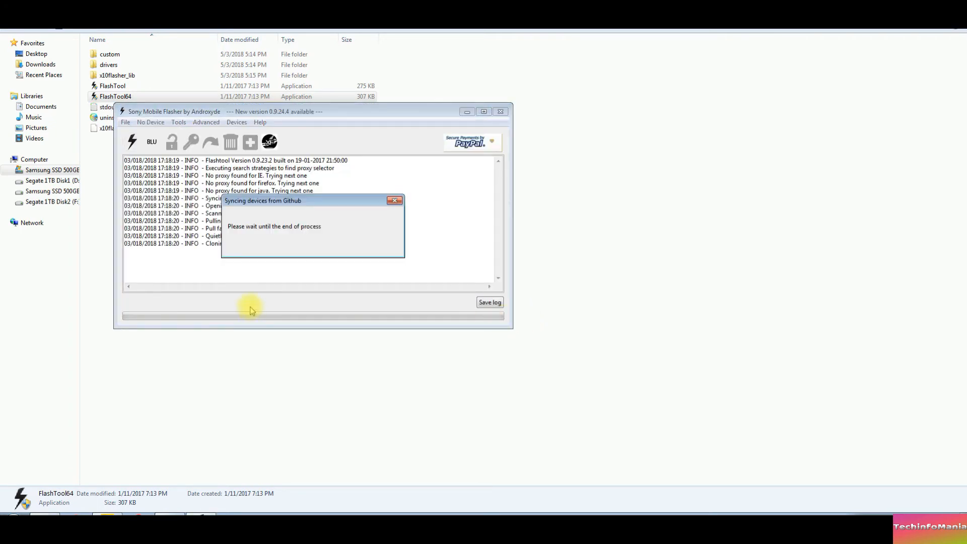
pyautogui.moveTo(285, 241)
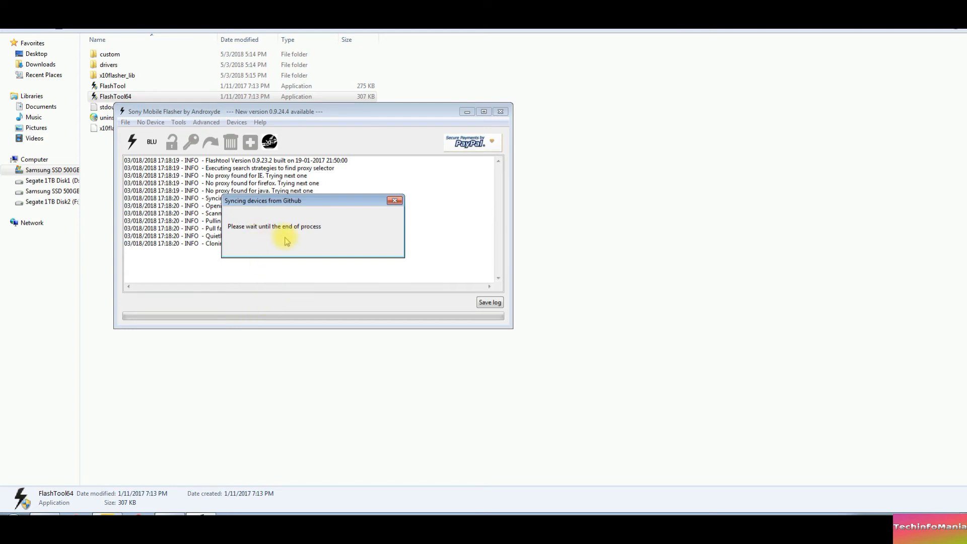